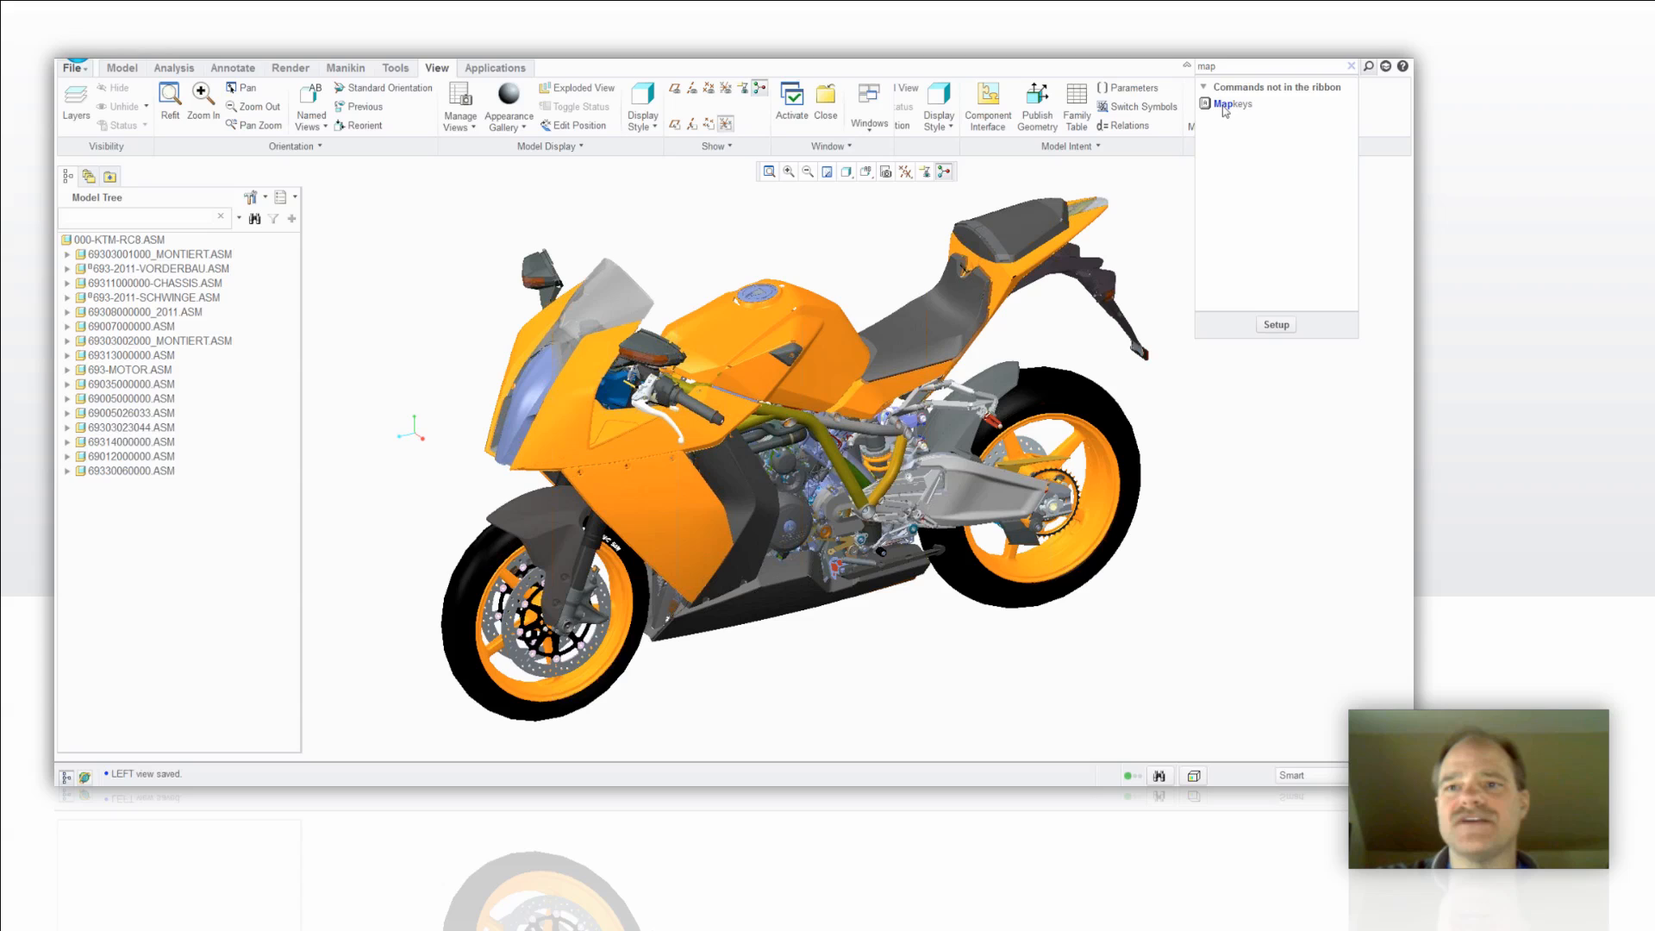
pyautogui.moveTo(1232, 104)
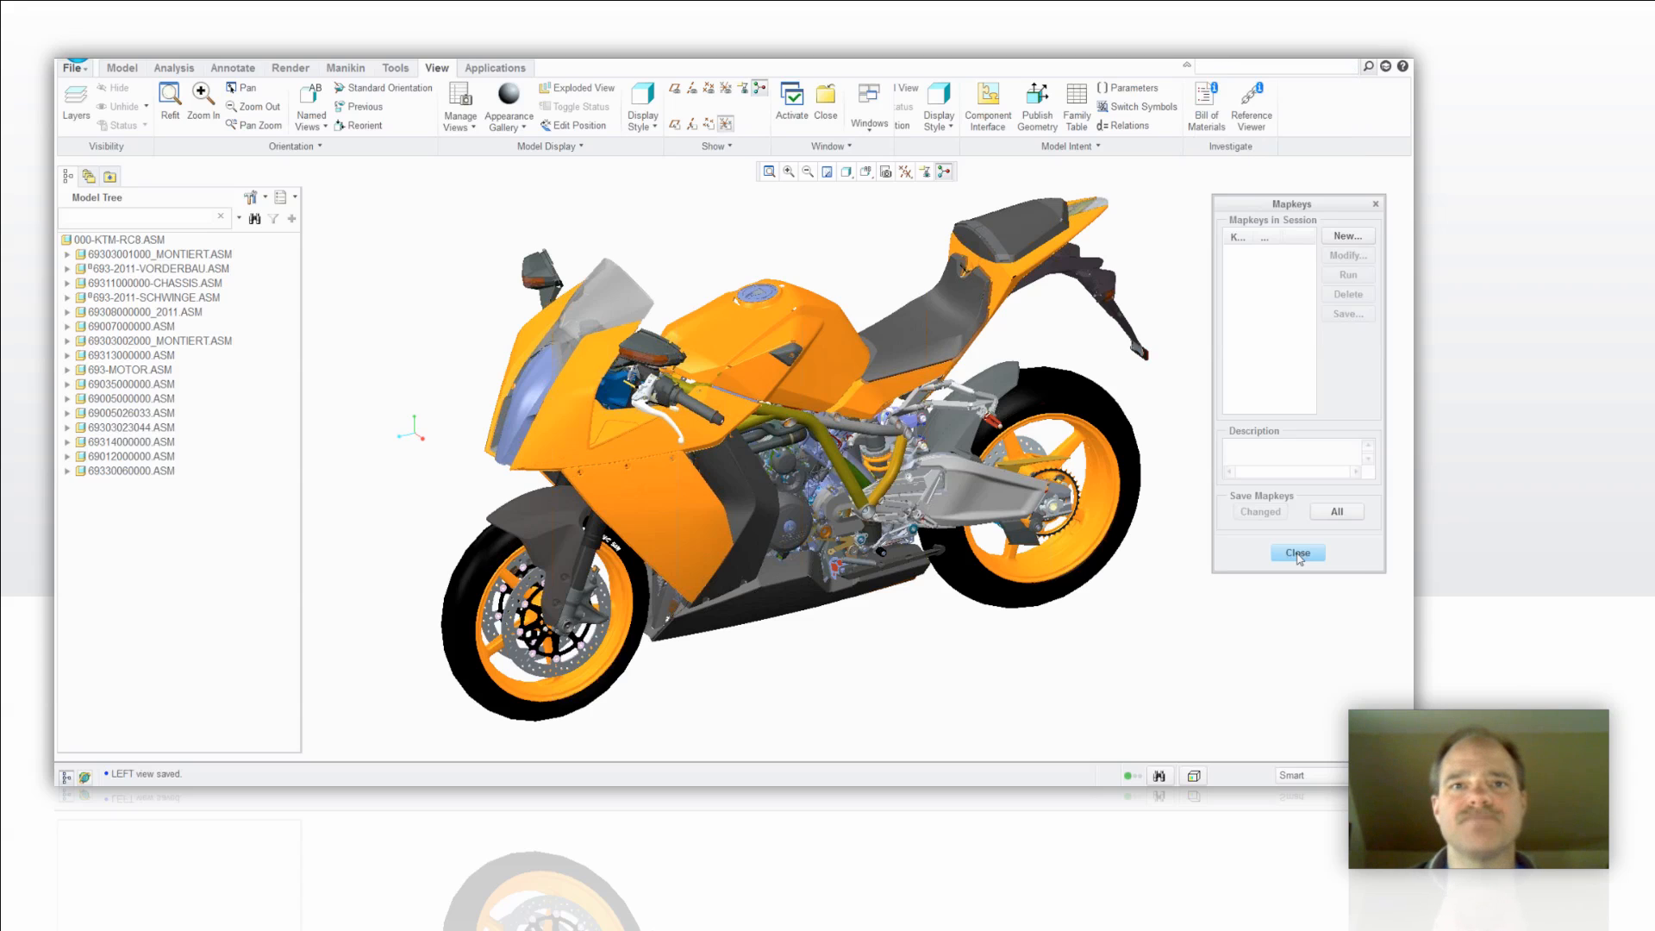
pyautogui.moveTo(1343, 548)
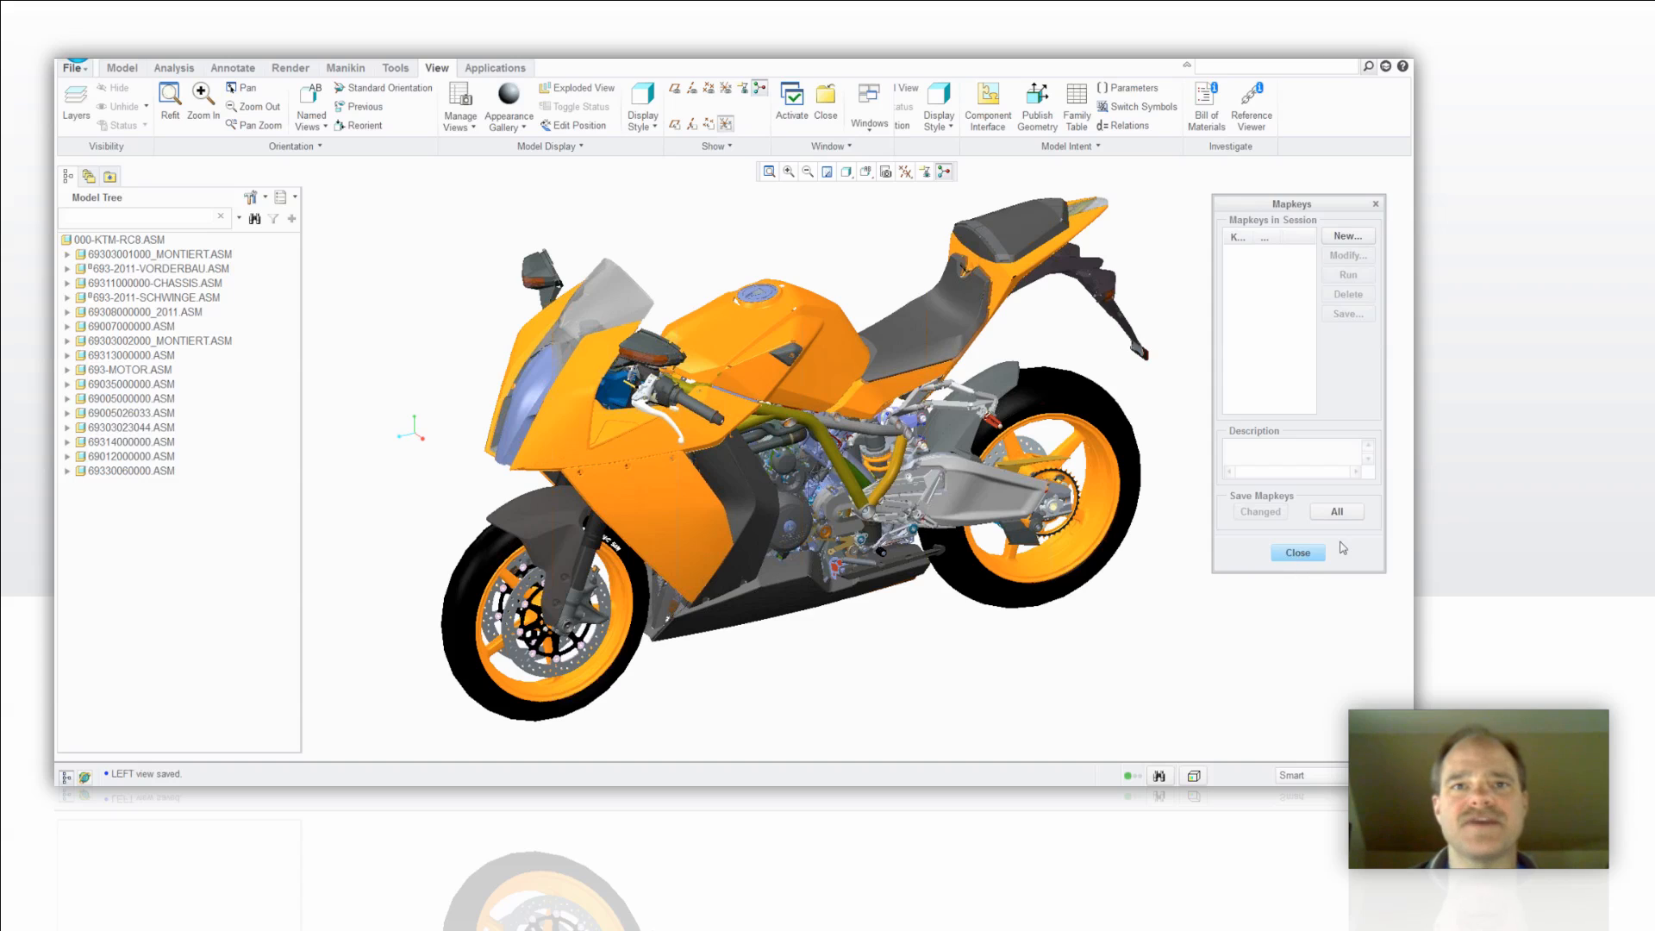
pyautogui.moveTo(1319, 333)
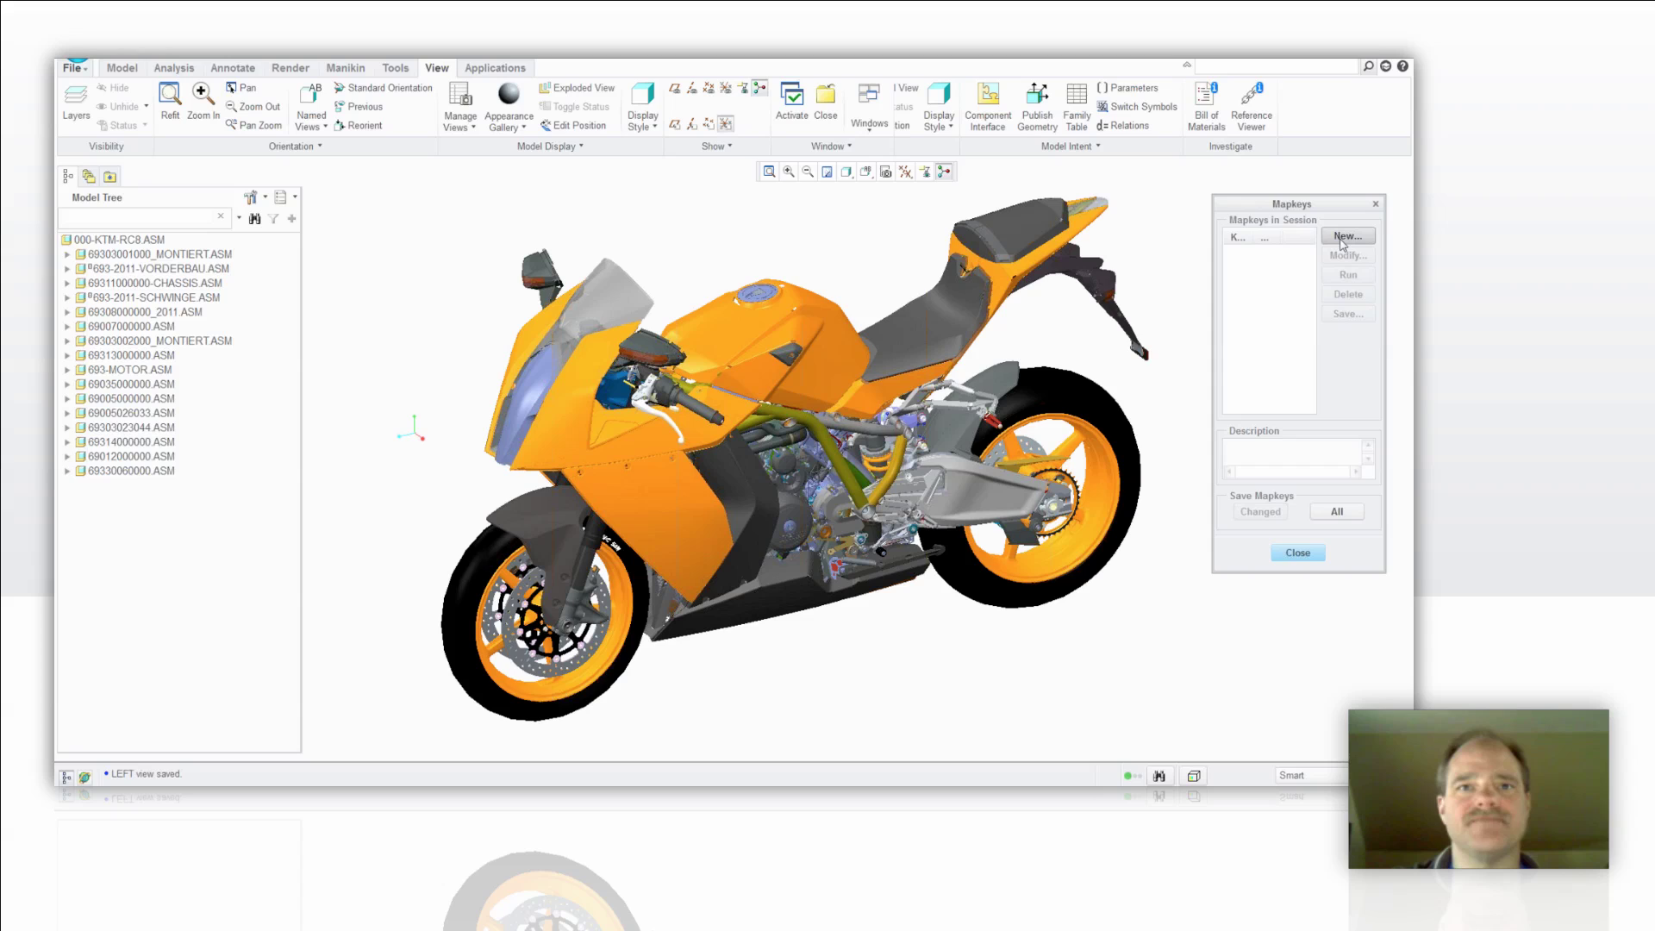
# Step: Create a new mapkey $F2 named 'calculator' and reuse that name as its description
pyautogui.click(1348, 236)
pyautogui.write('$F2')
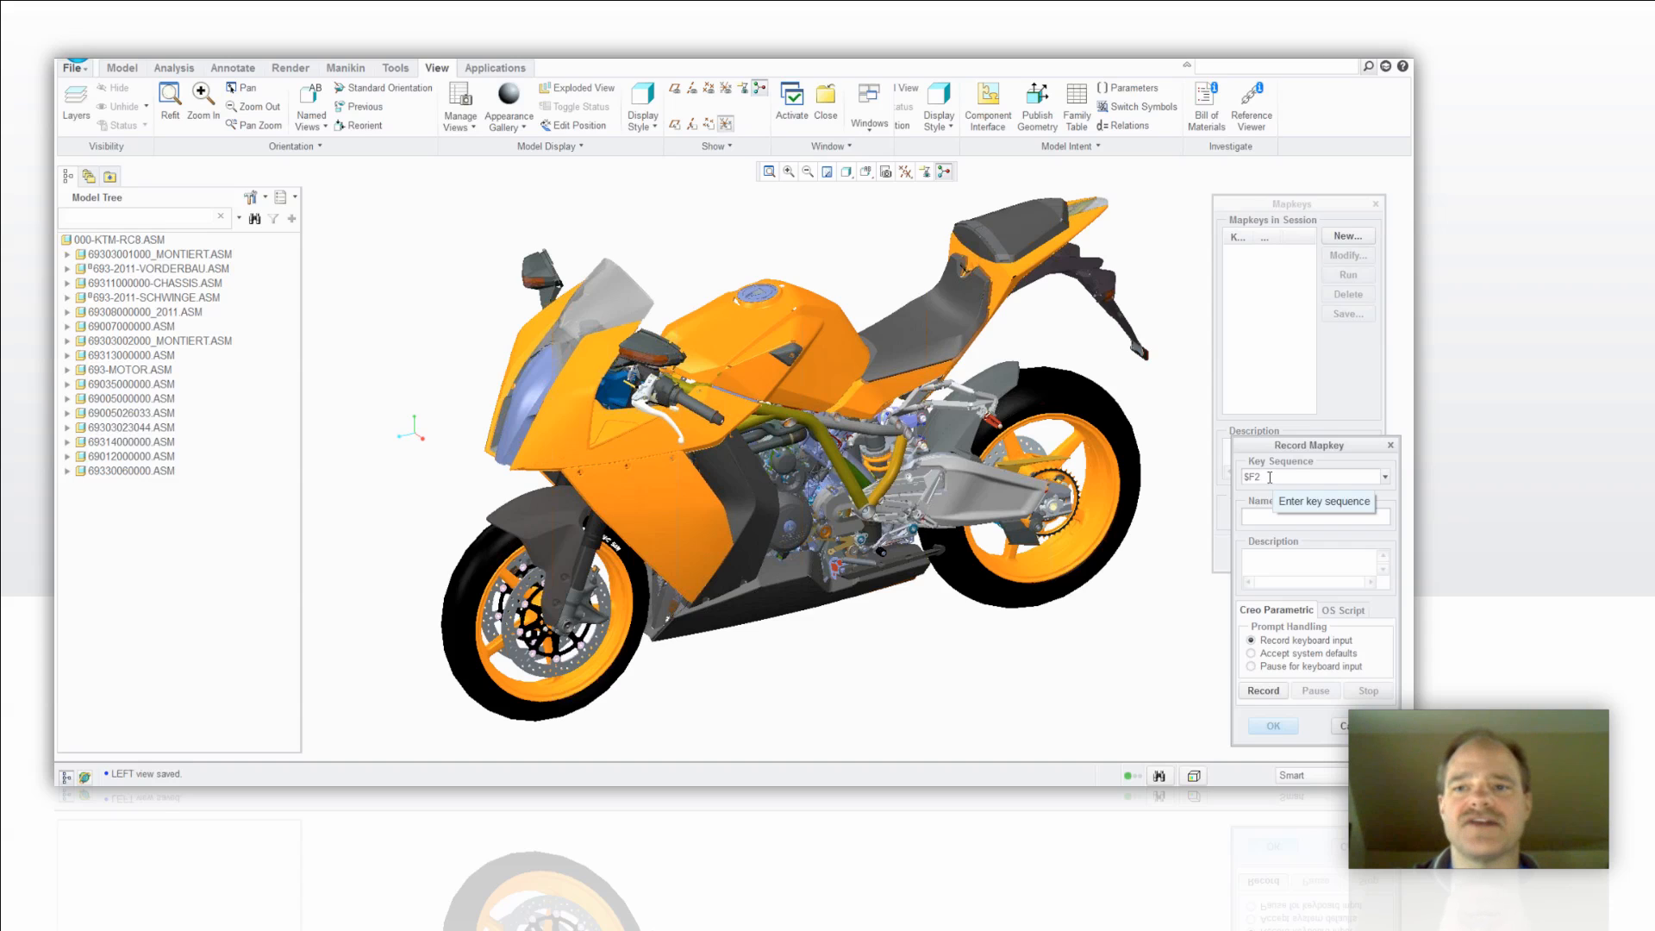
pyautogui.write('calc')
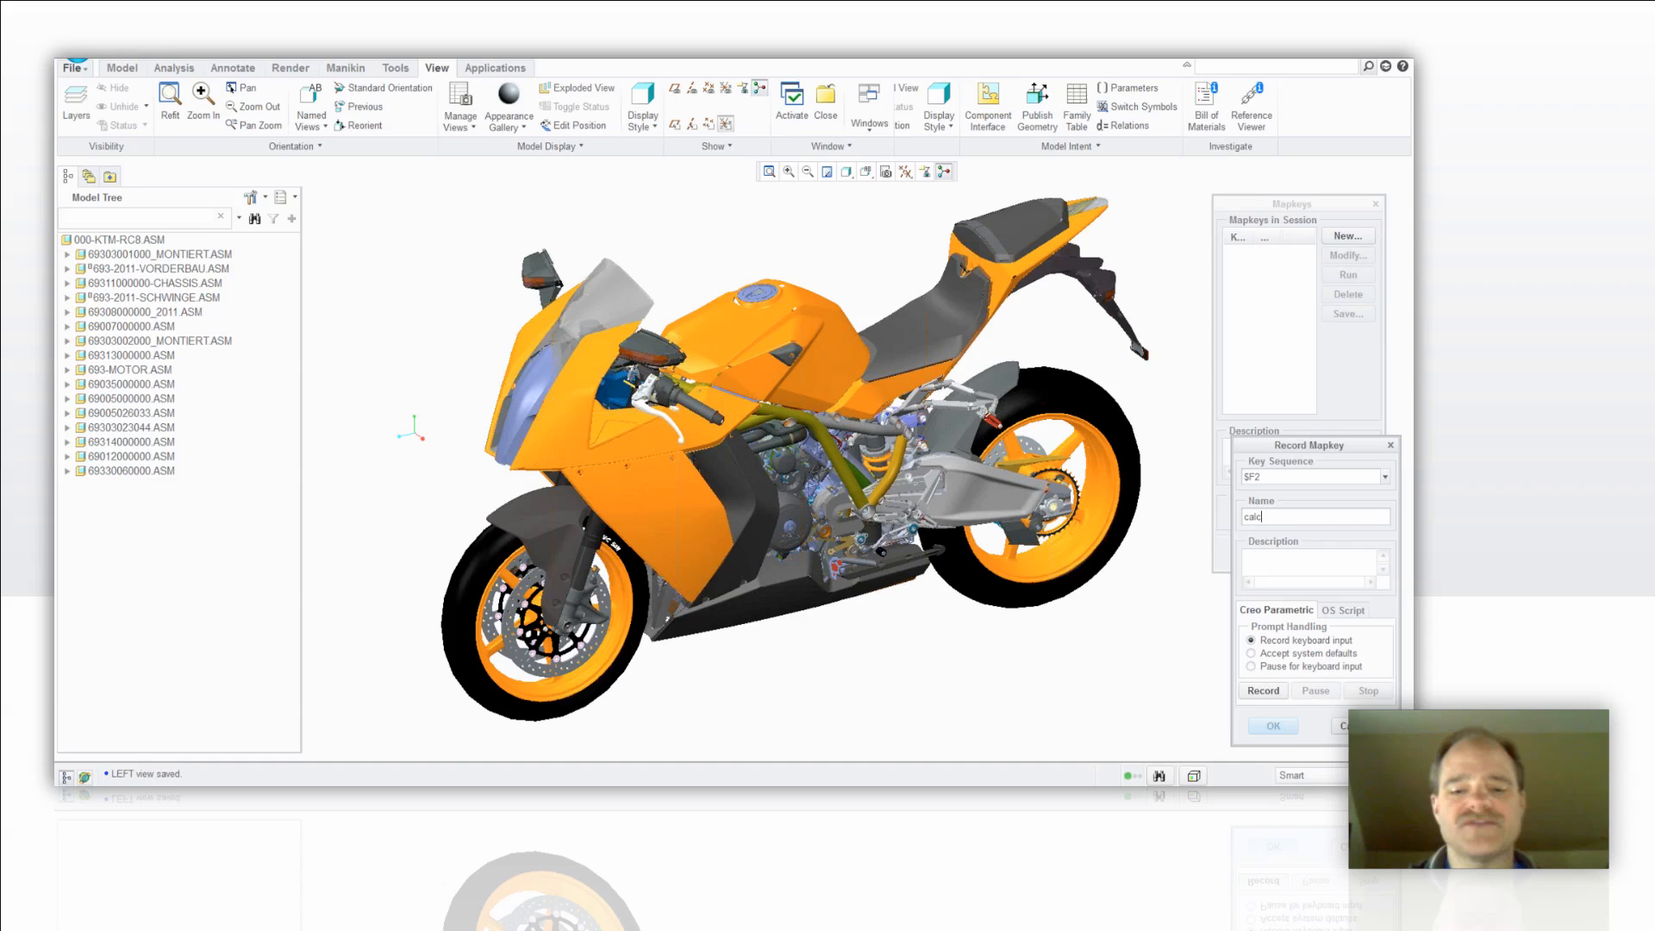
pyautogui.write('ulator')
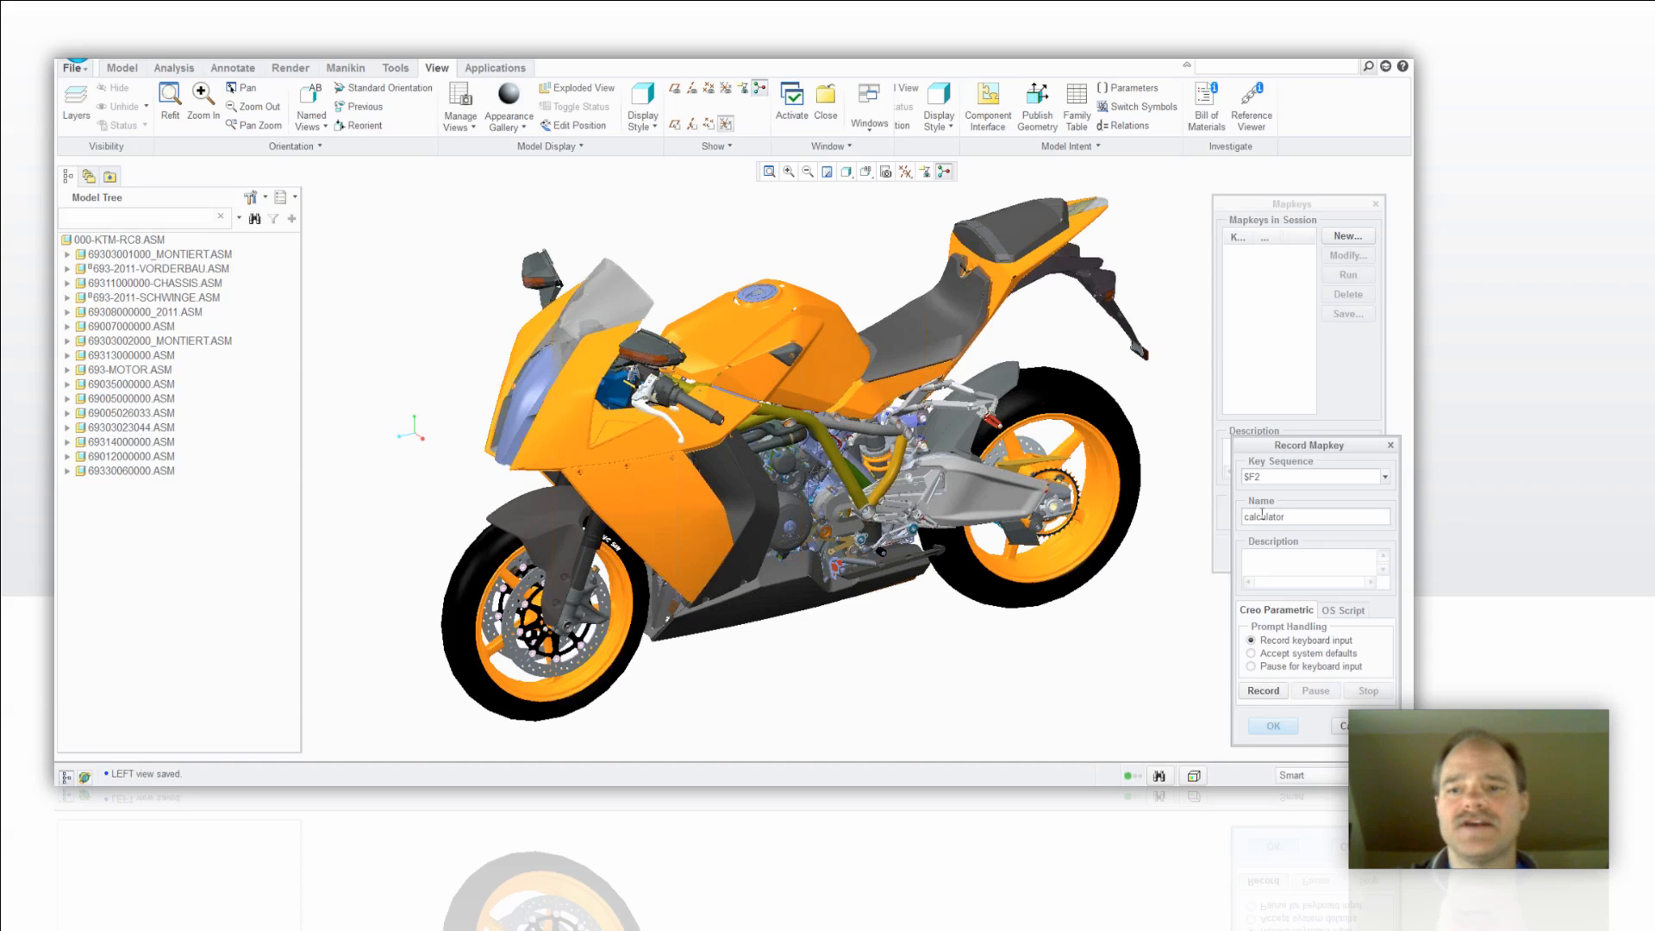
pyautogui.tripleClick(1315, 516)
pyautogui.write('calculator')
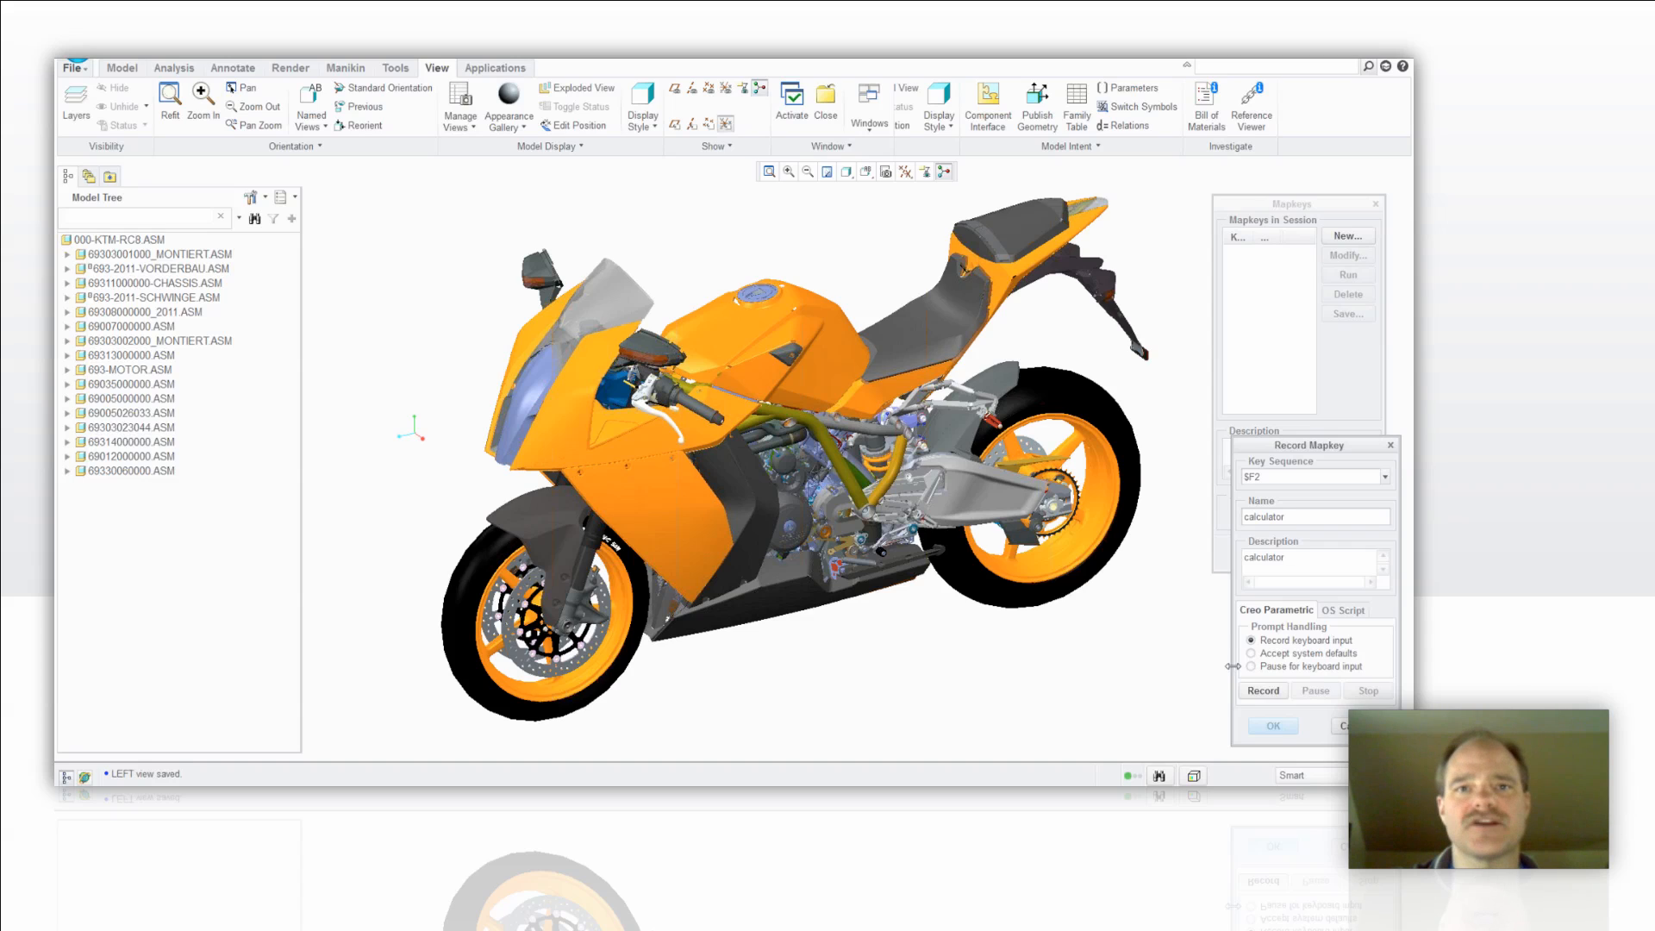
pyautogui.moveTo(1267, 620)
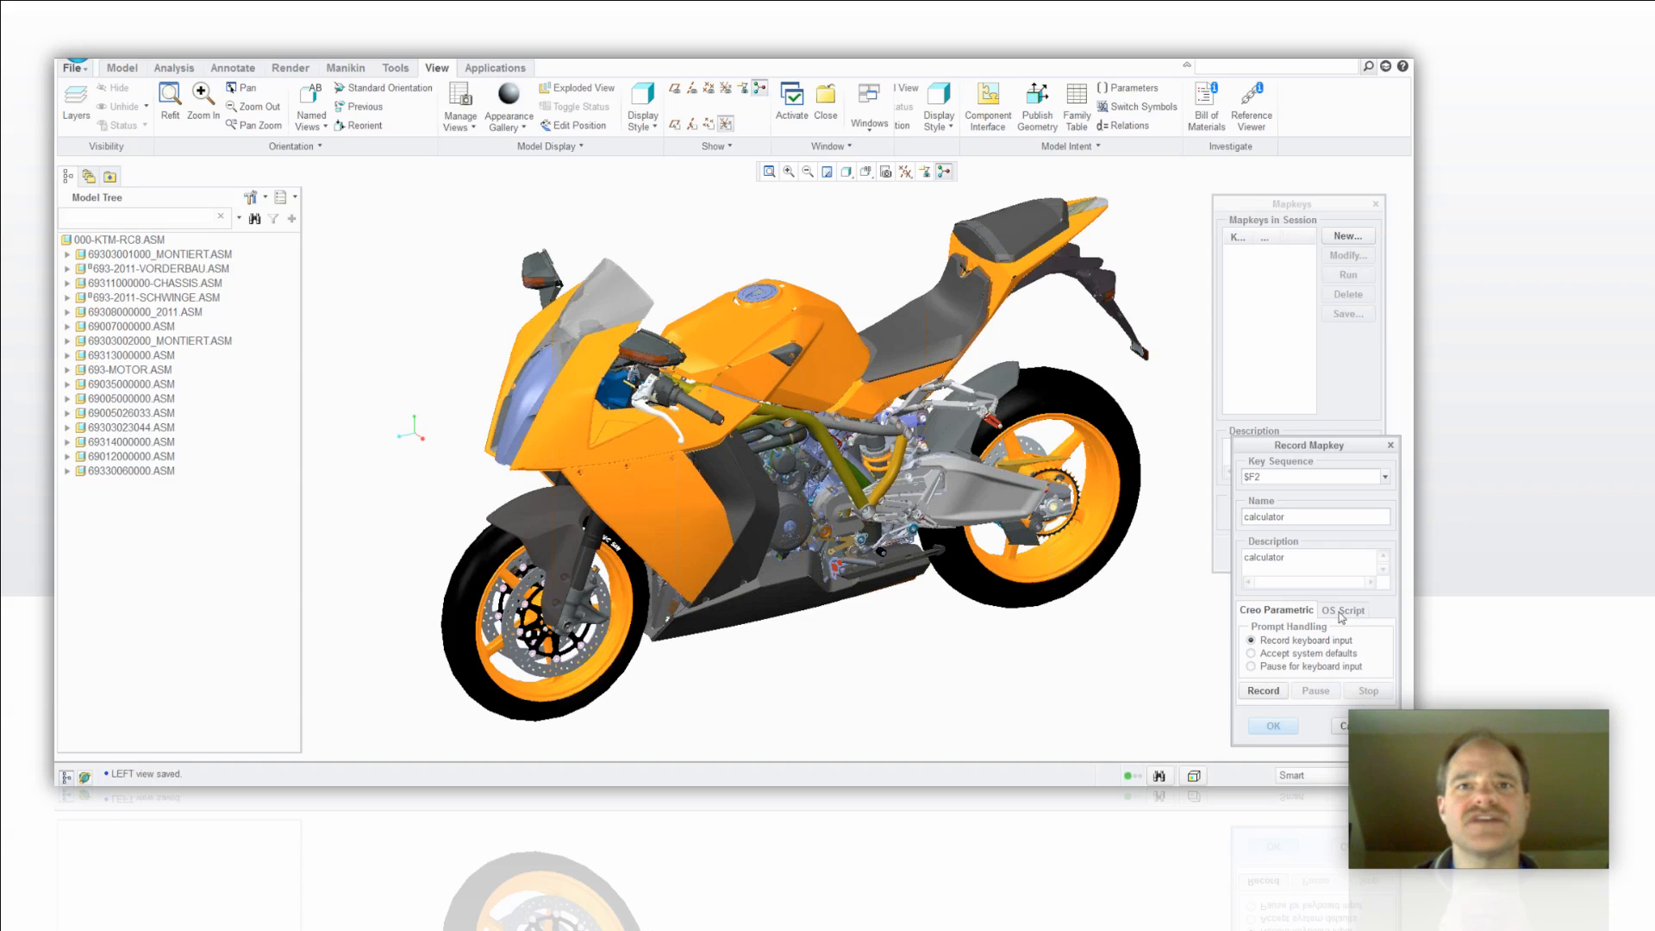
# Step: Make the calculator mapkey run an operating system script
pyautogui.click(1343, 608)
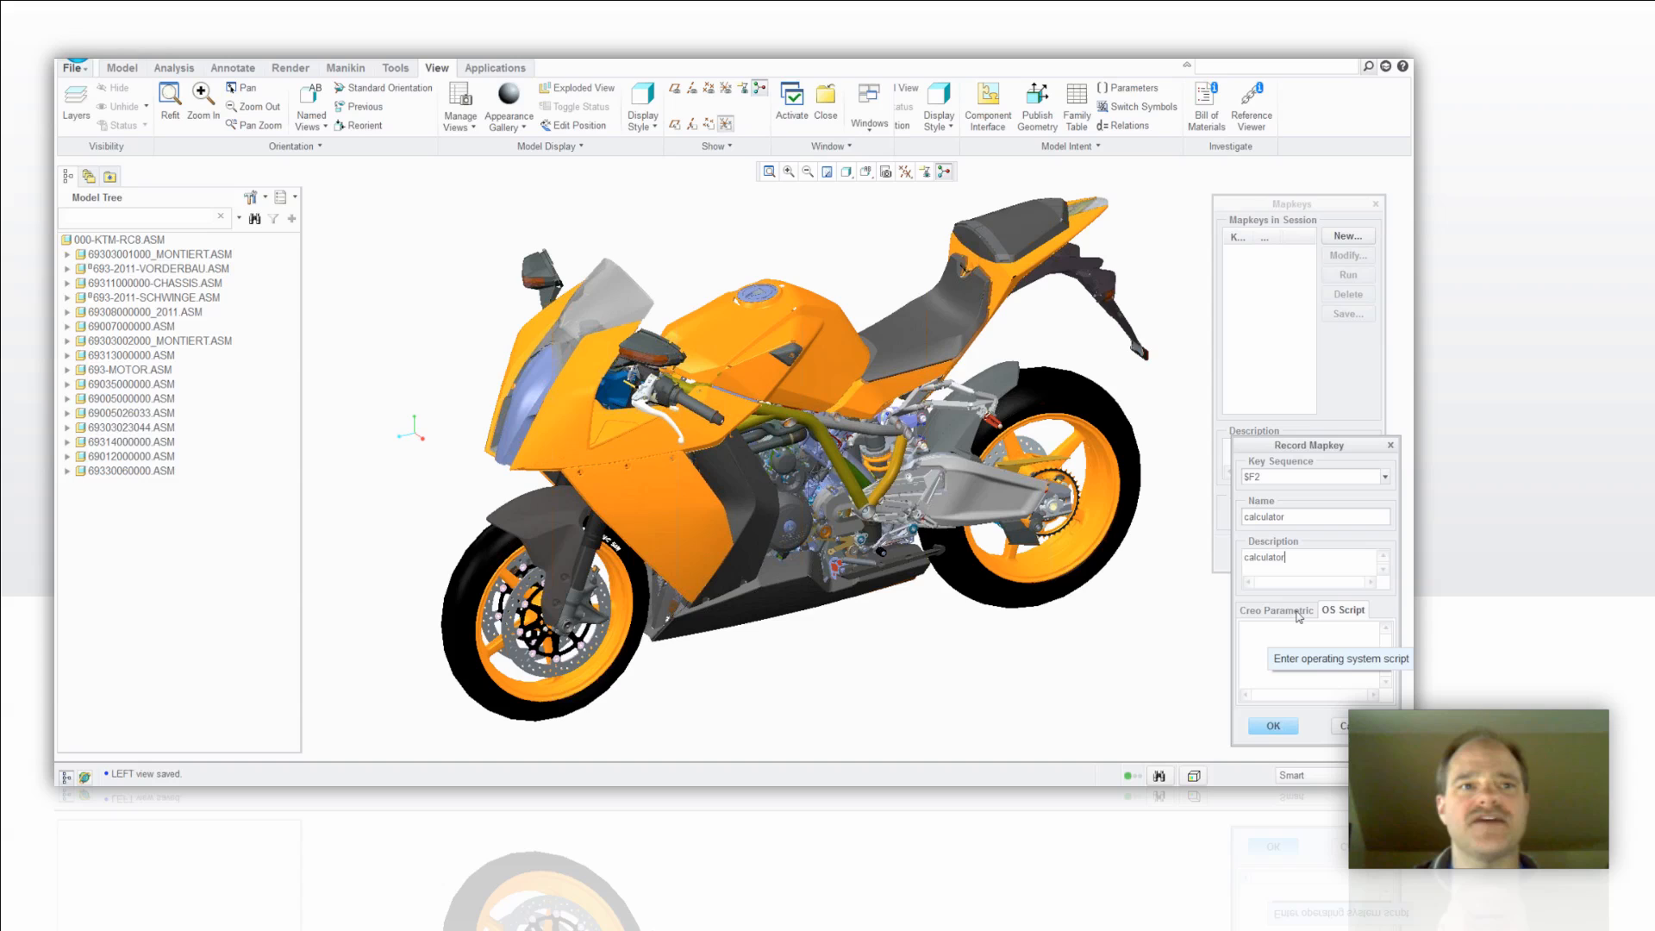
pyautogui.moveTo(124, 105)
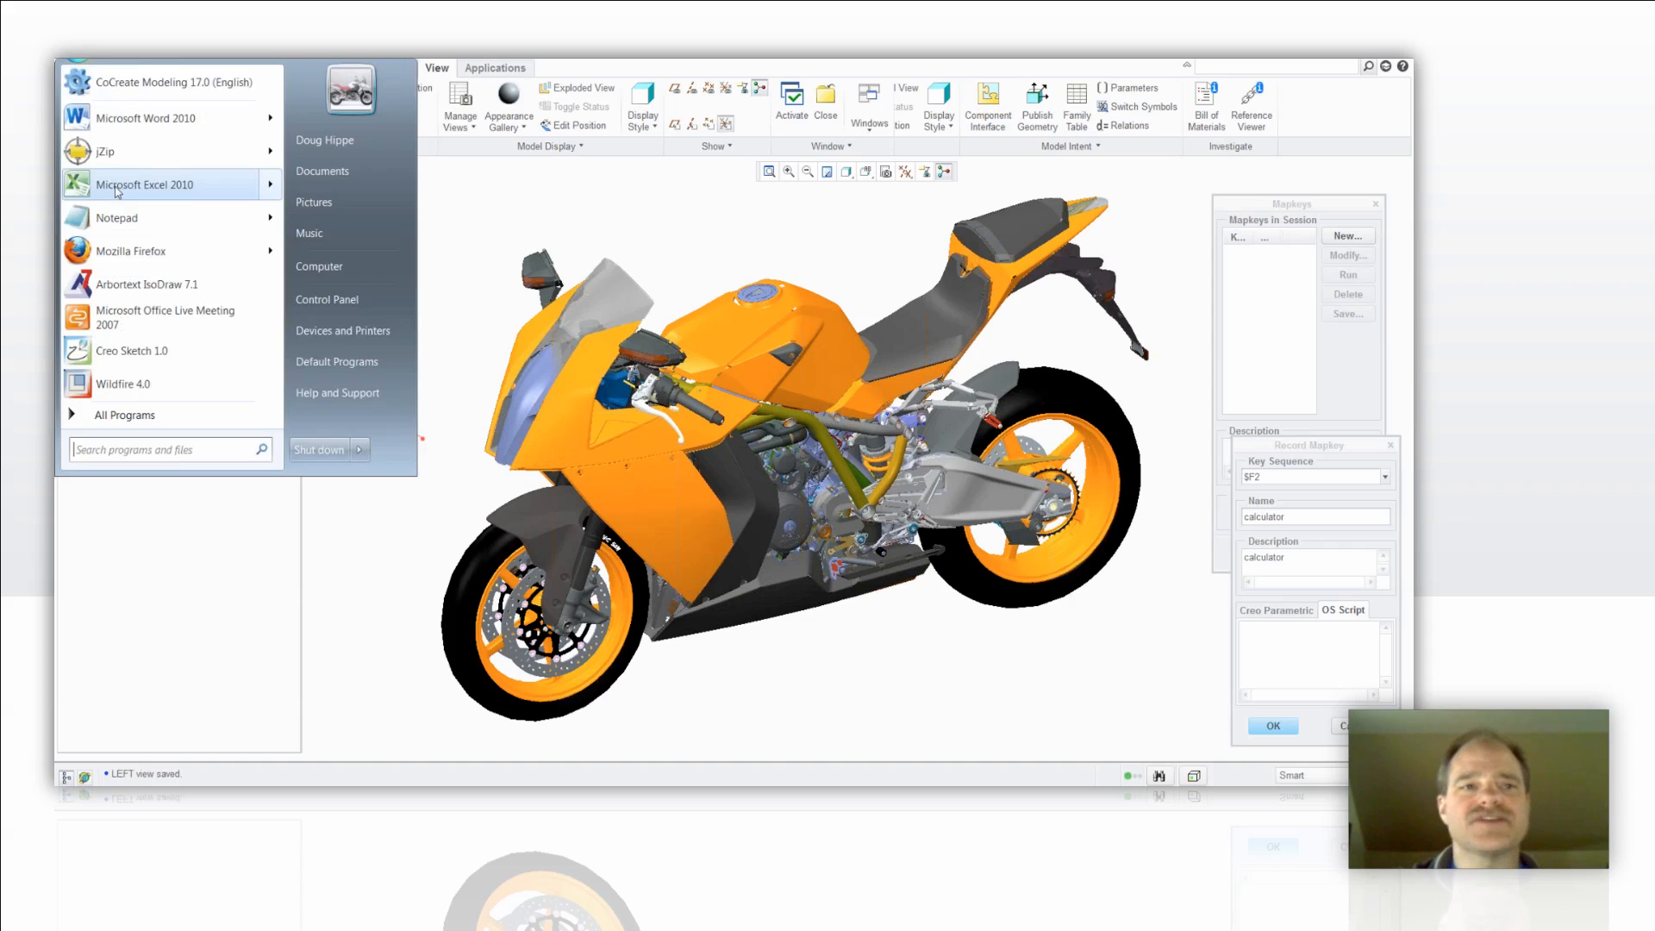
# Step: Search the Start menu for 'calc' and open Calculator's file location in Explorer
pyautogui.write('calc')
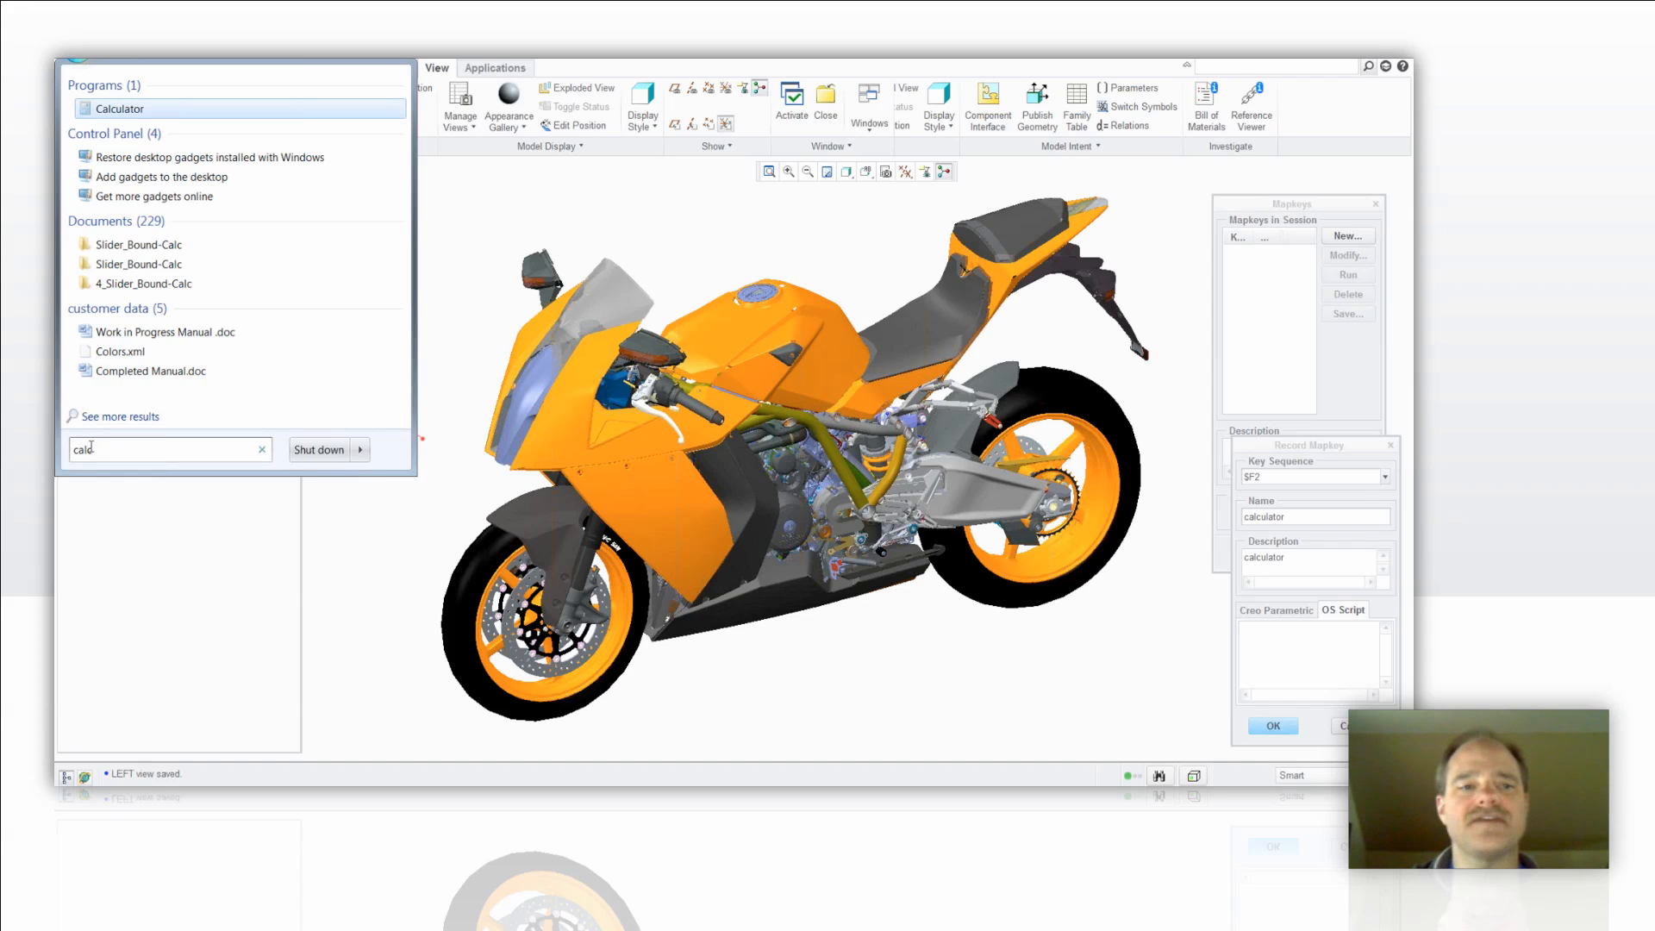
pyautogui.moveTo(100, 432)
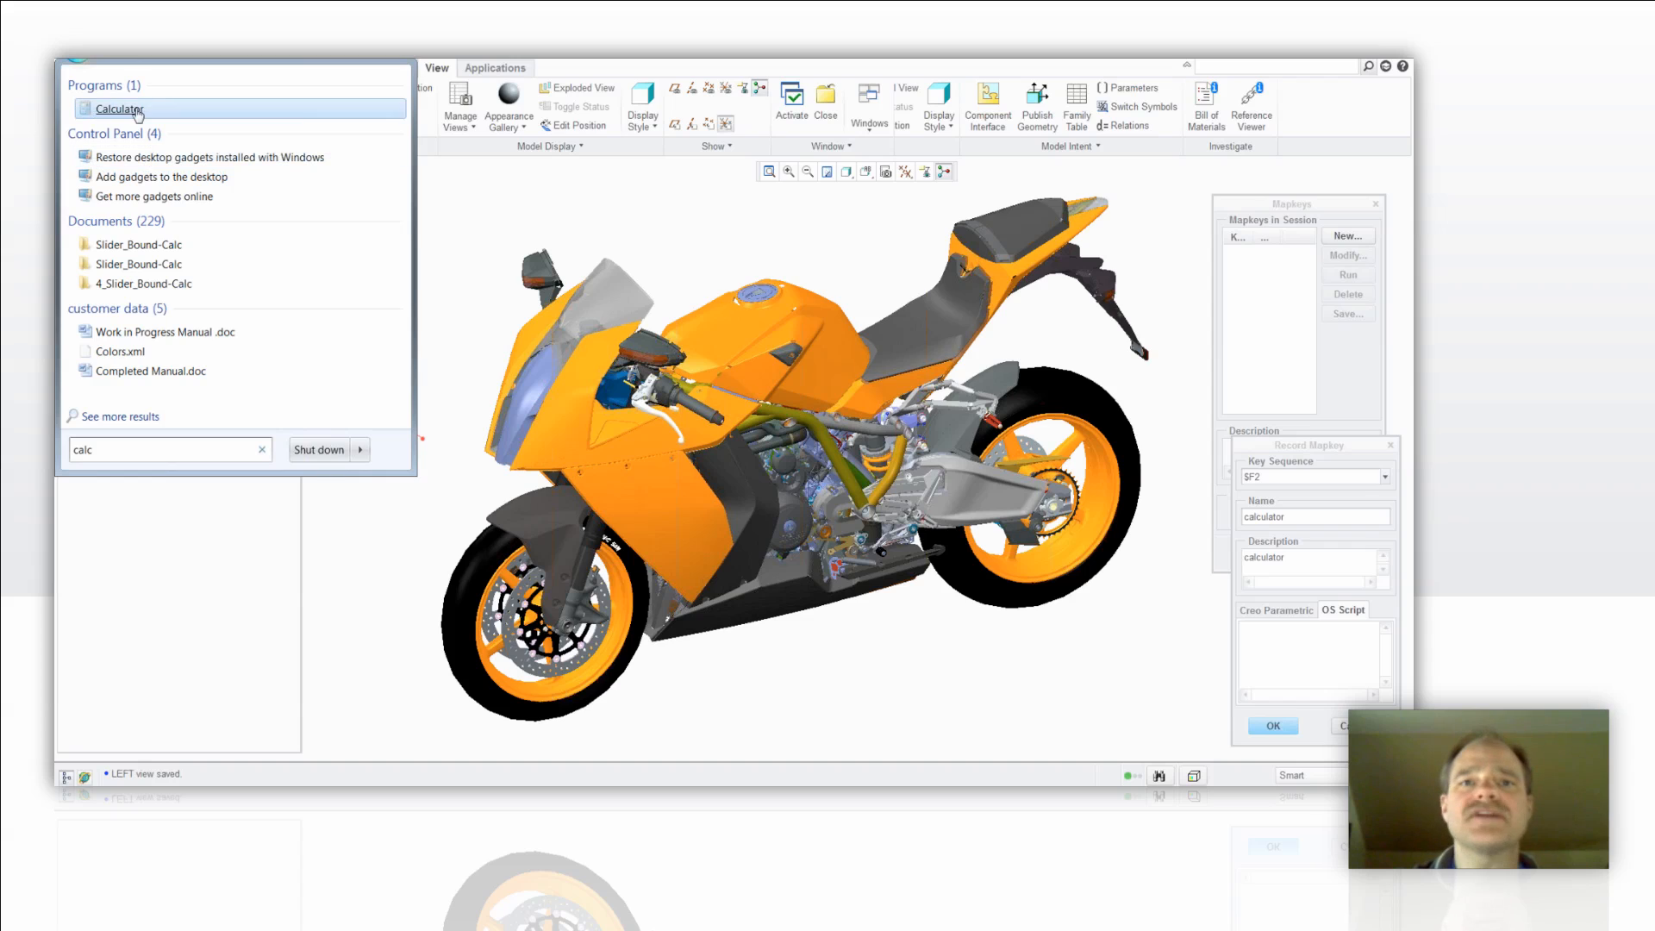
pyautogui.moveTo(118, 108)
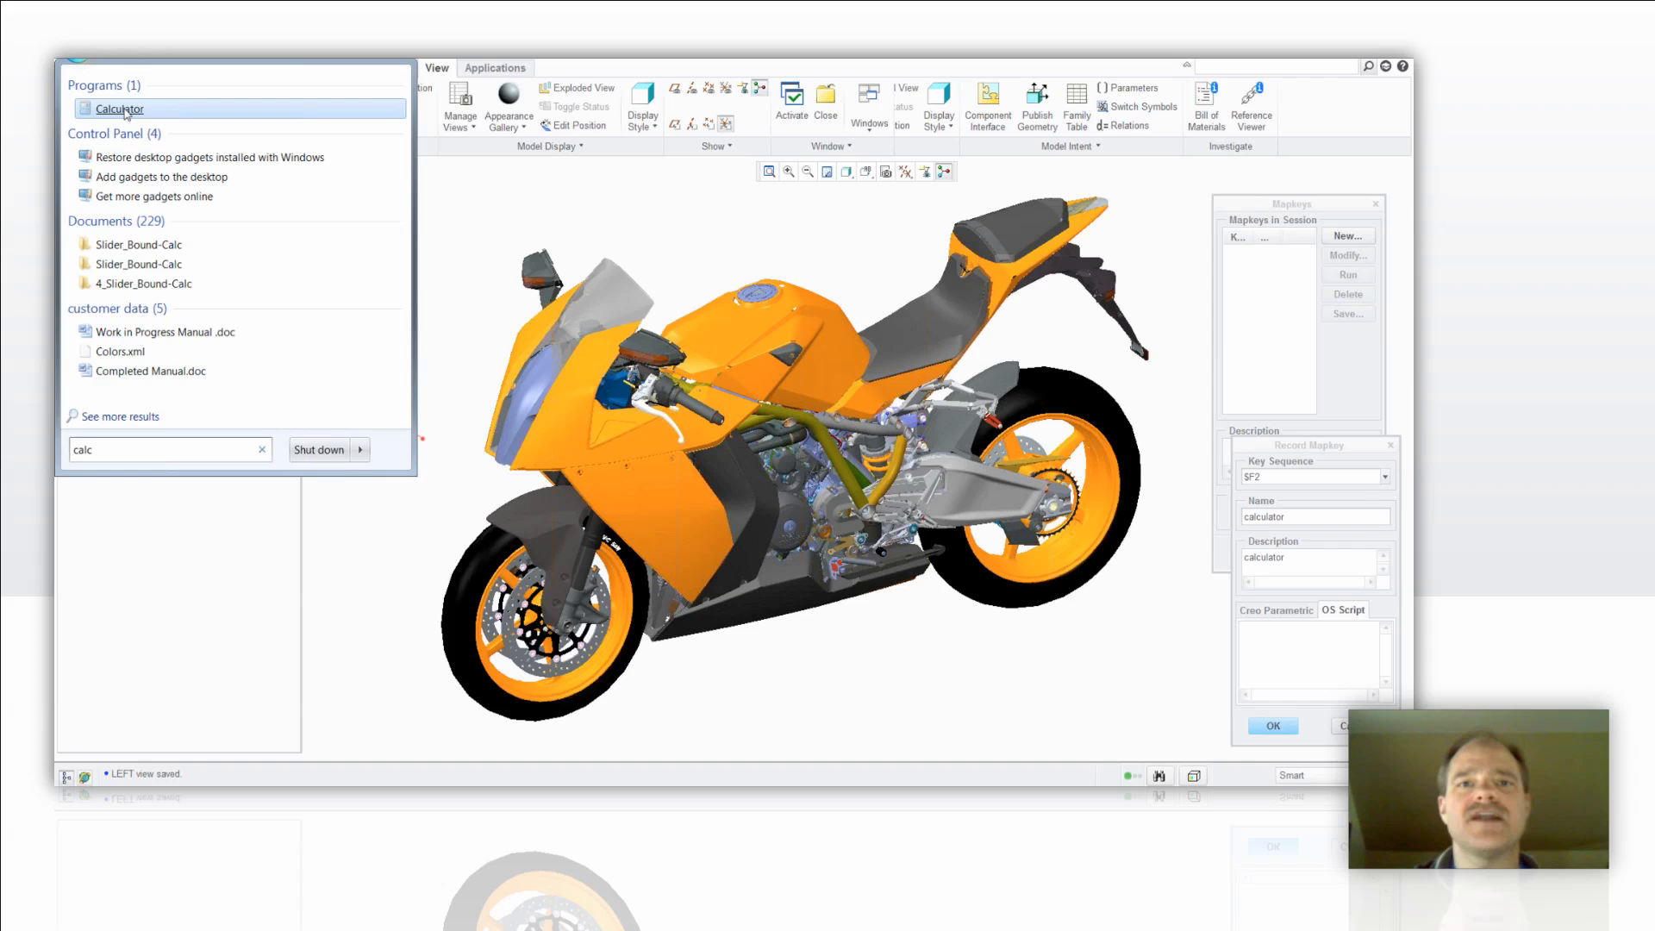
pyautogui.rightClick(119, 106)
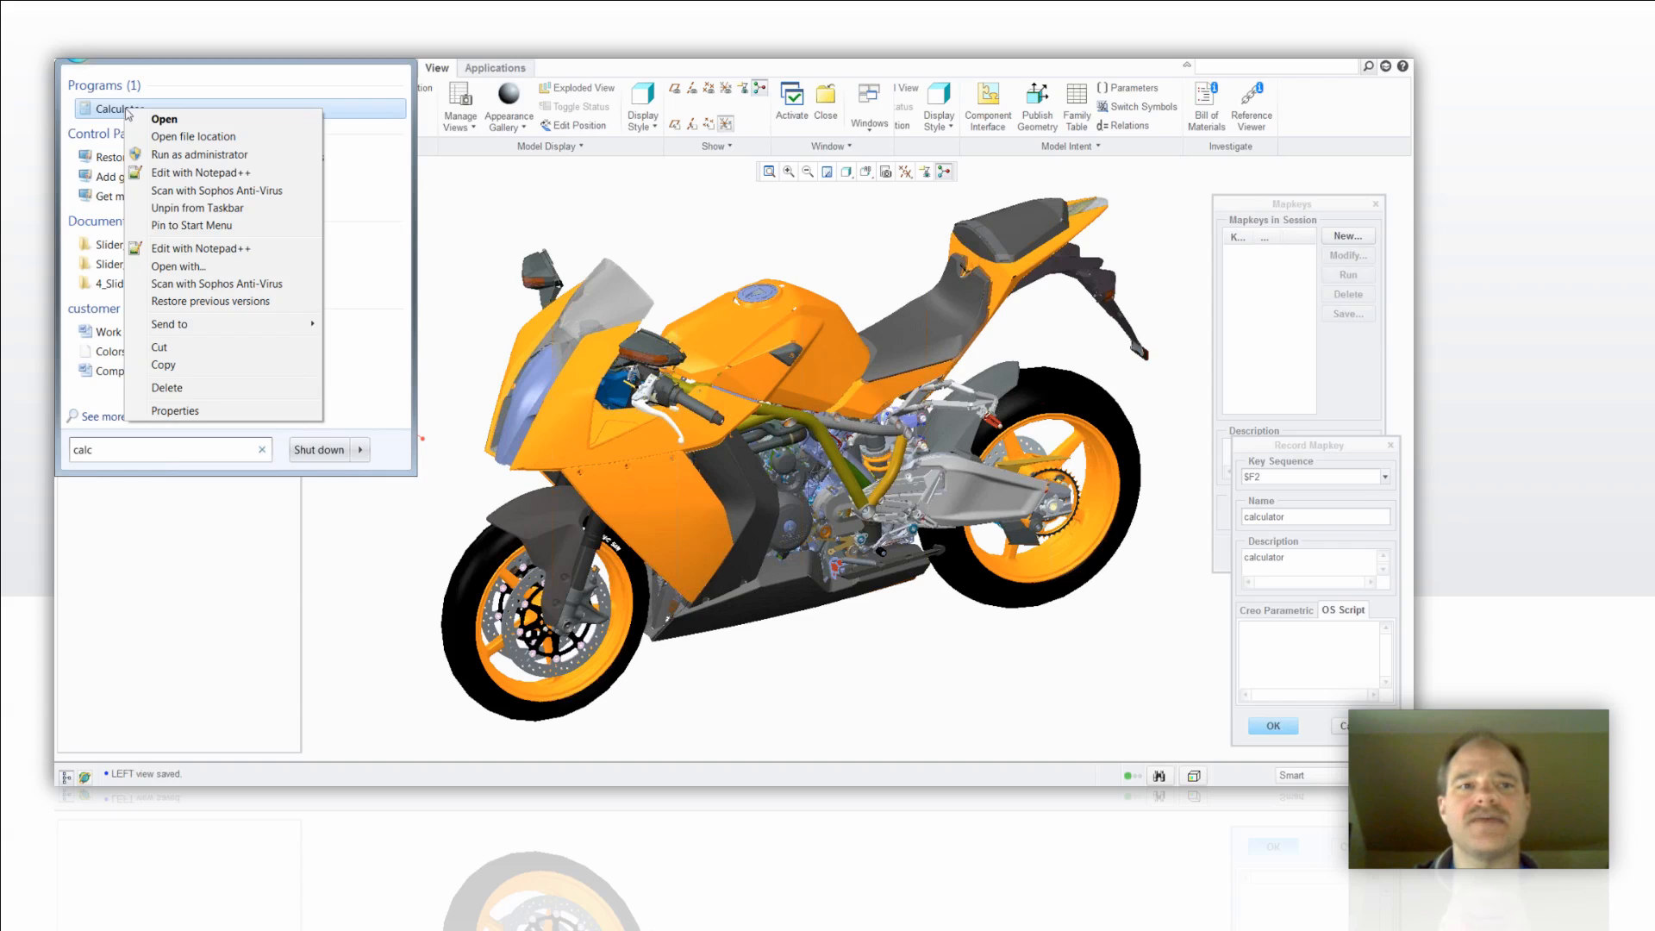
pyautogui.moveTo(247, 138)
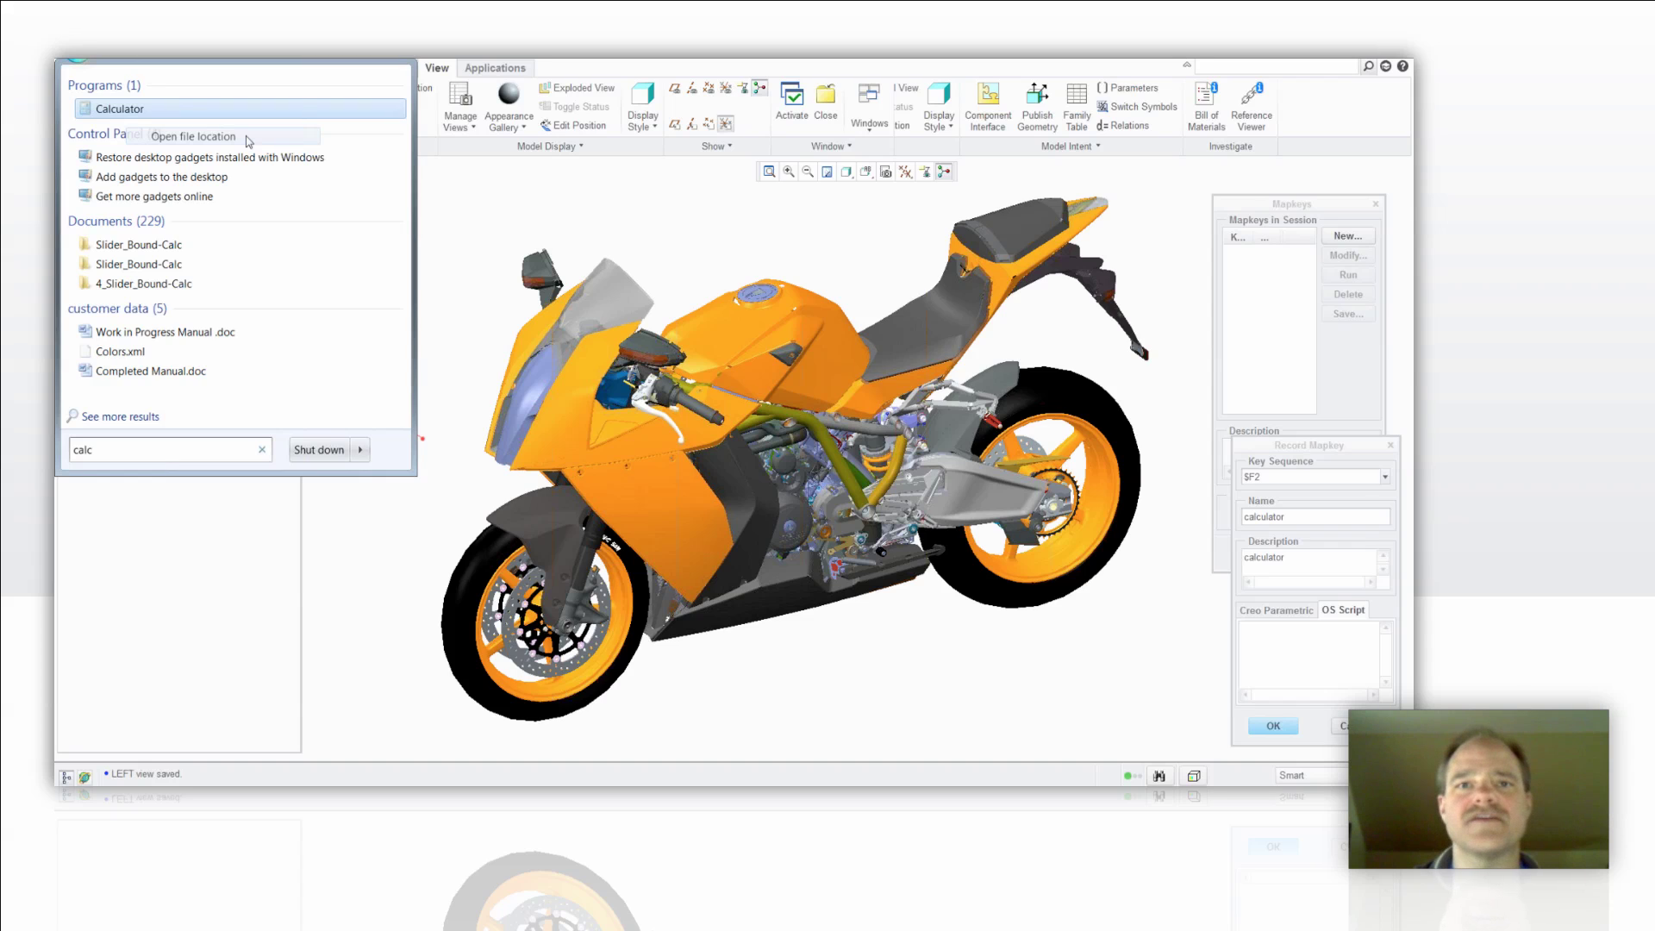
pyautogui.click(193, 137)
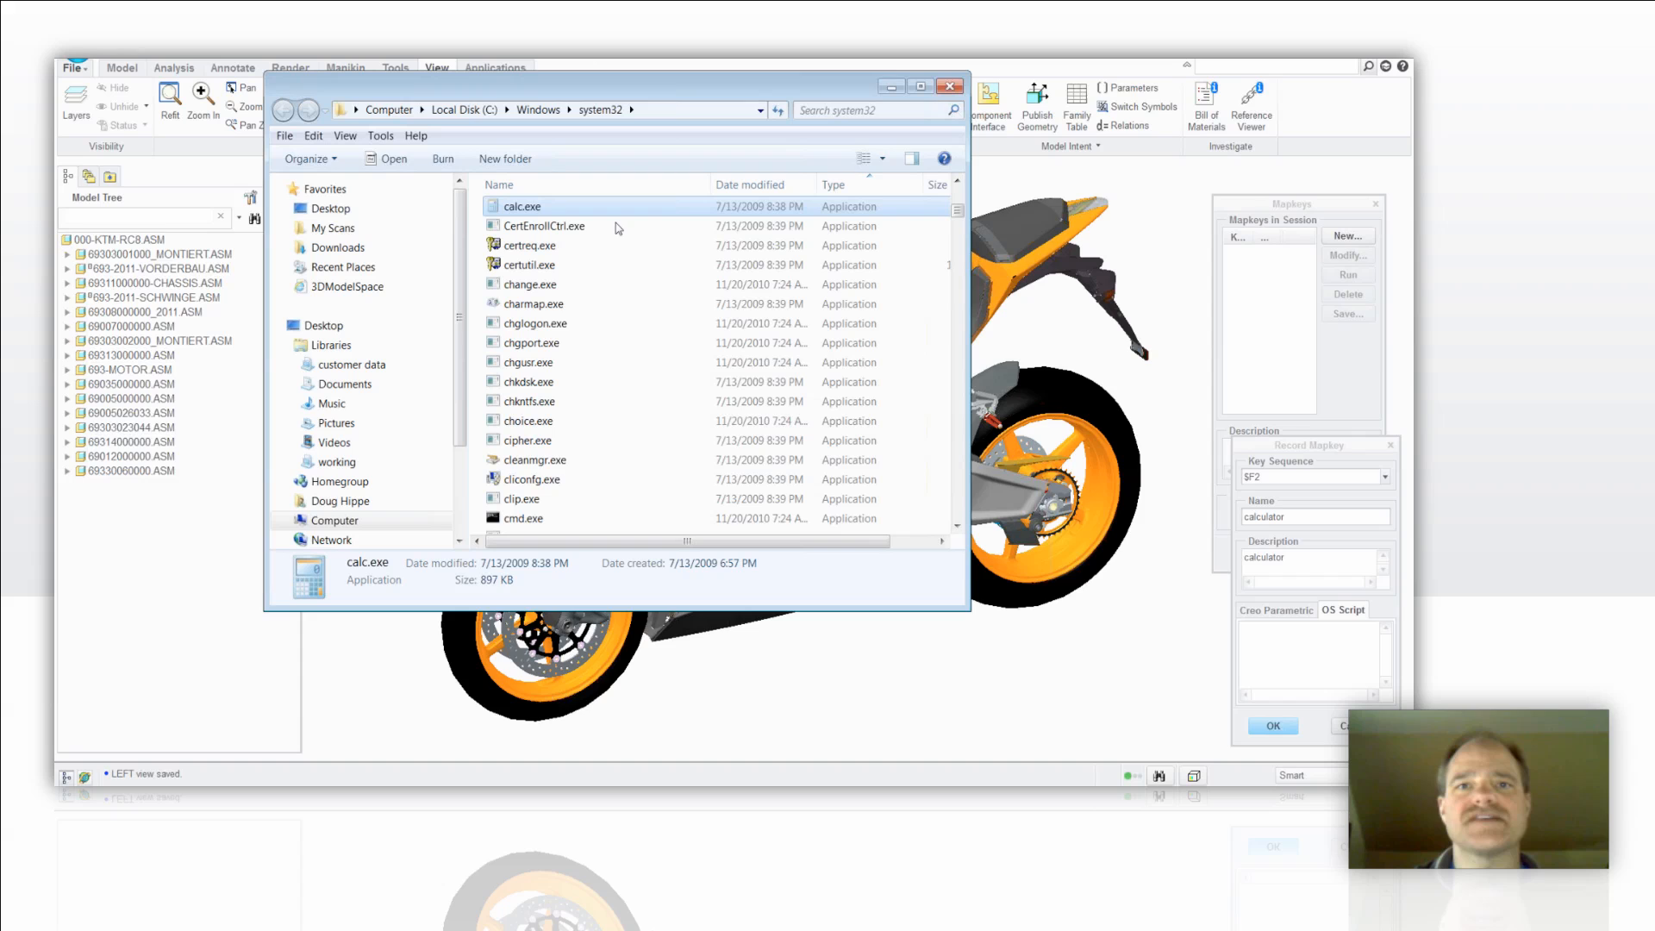
pyautogui.moveTo(624, 245)
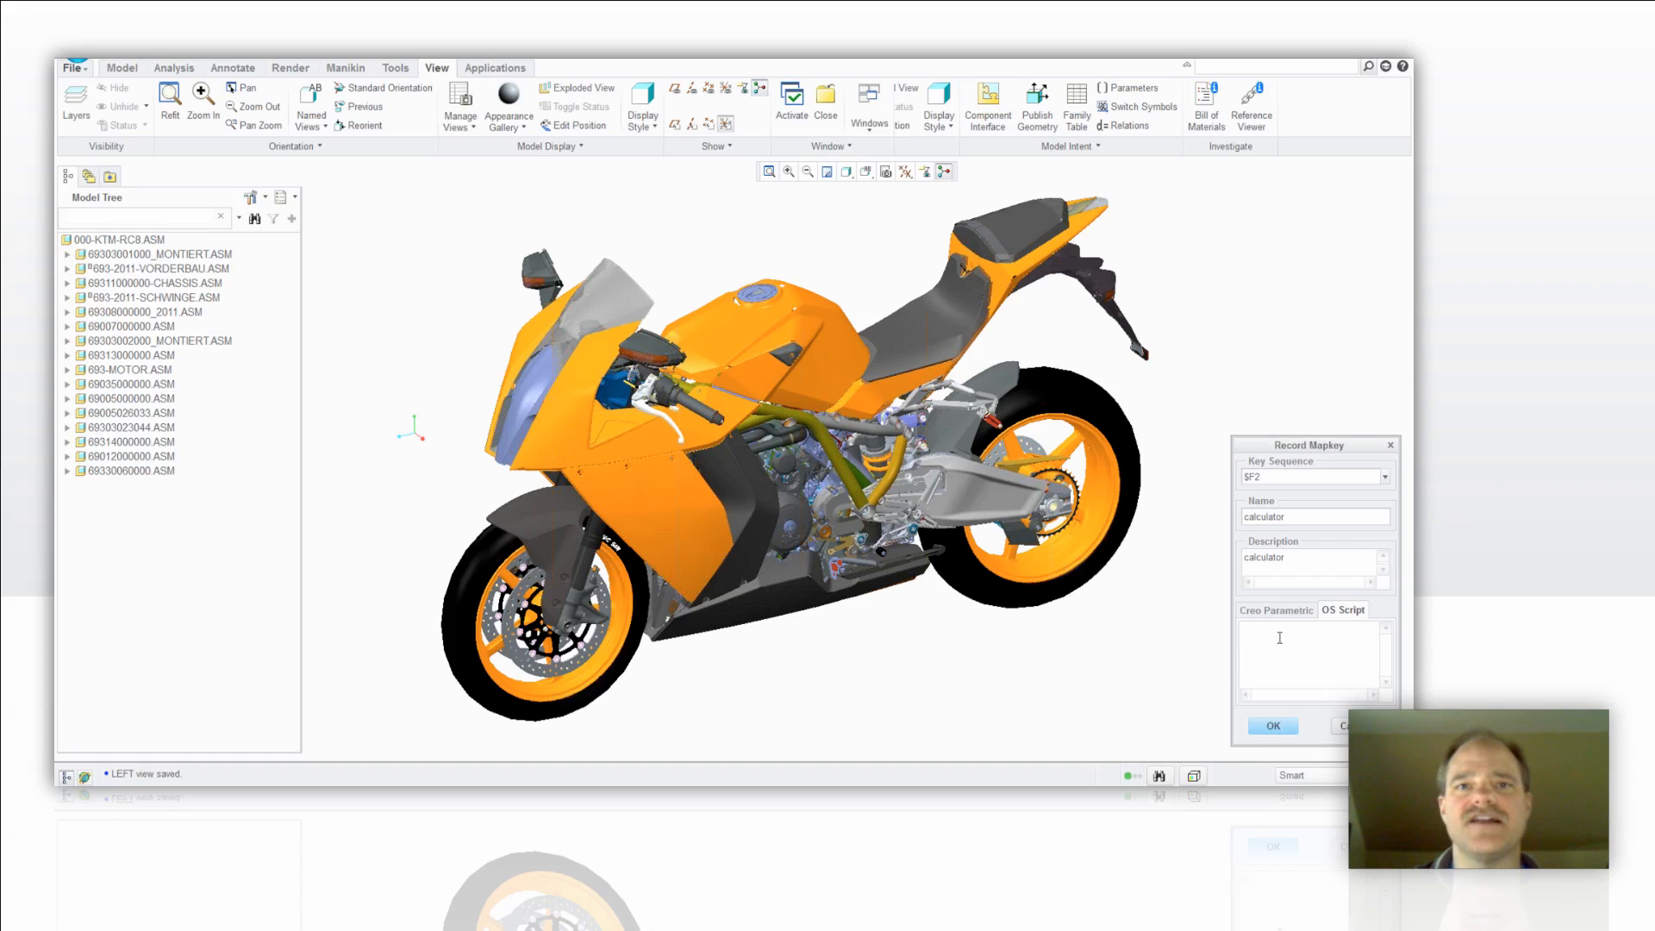
# Step: Set the mapkey's OS script to C:\Windows\system32\calc.exe and confirm it
pyautogui.rightClick(1314, 633)
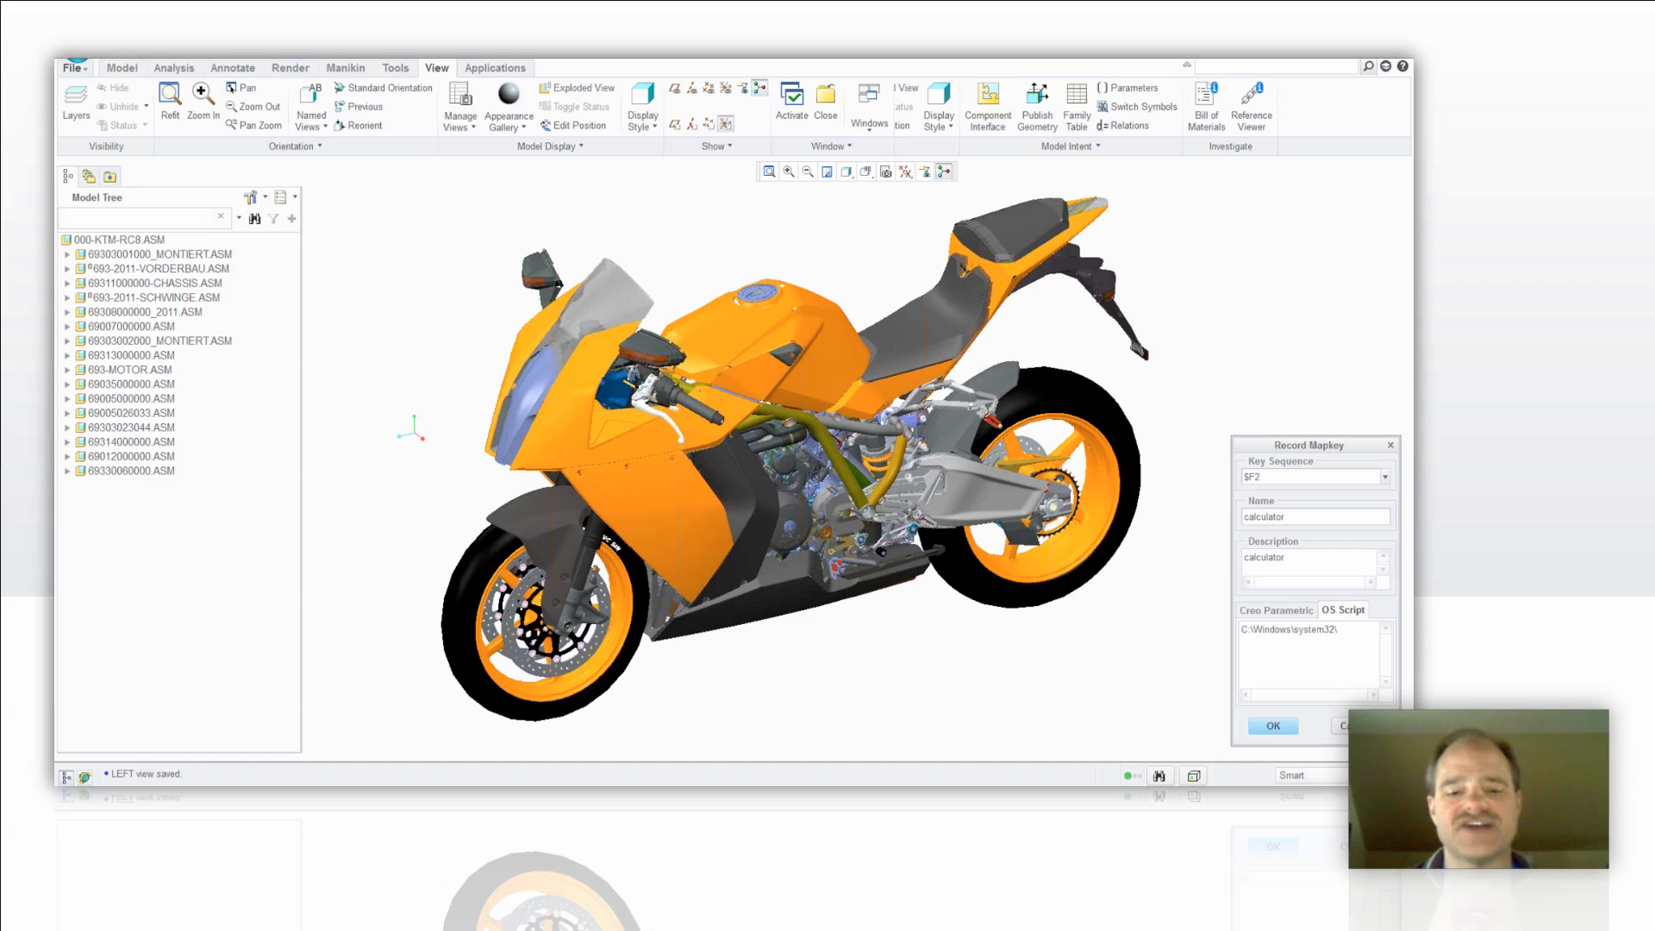
pyautogui.write('calc')
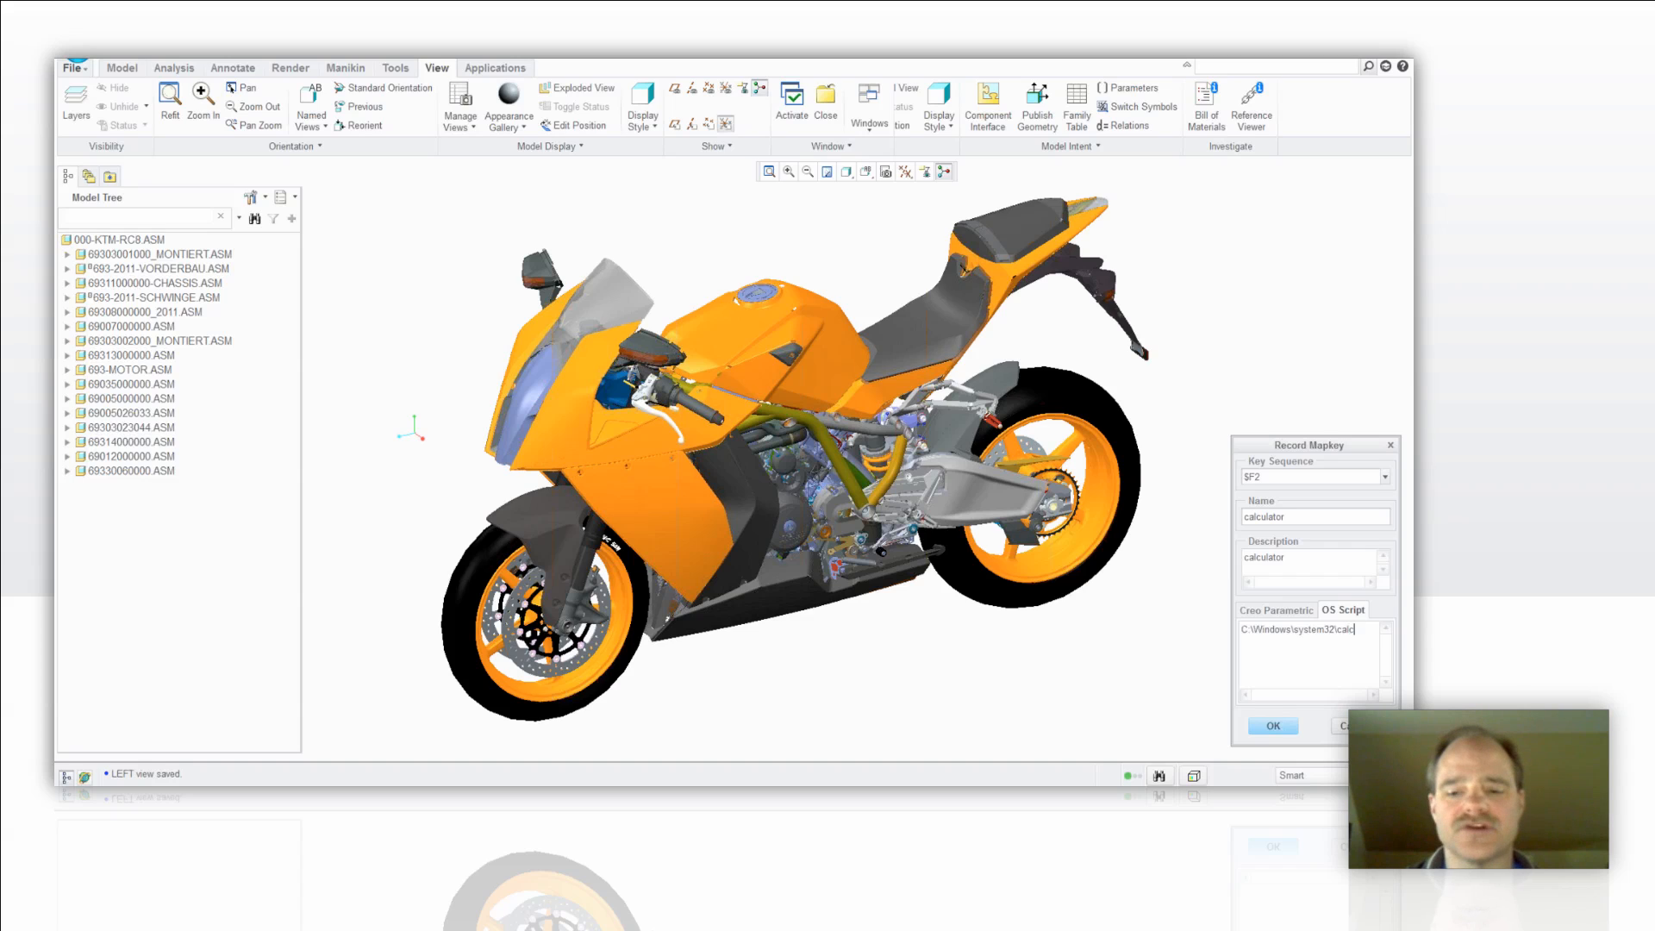
pyautogui.write('.exe')
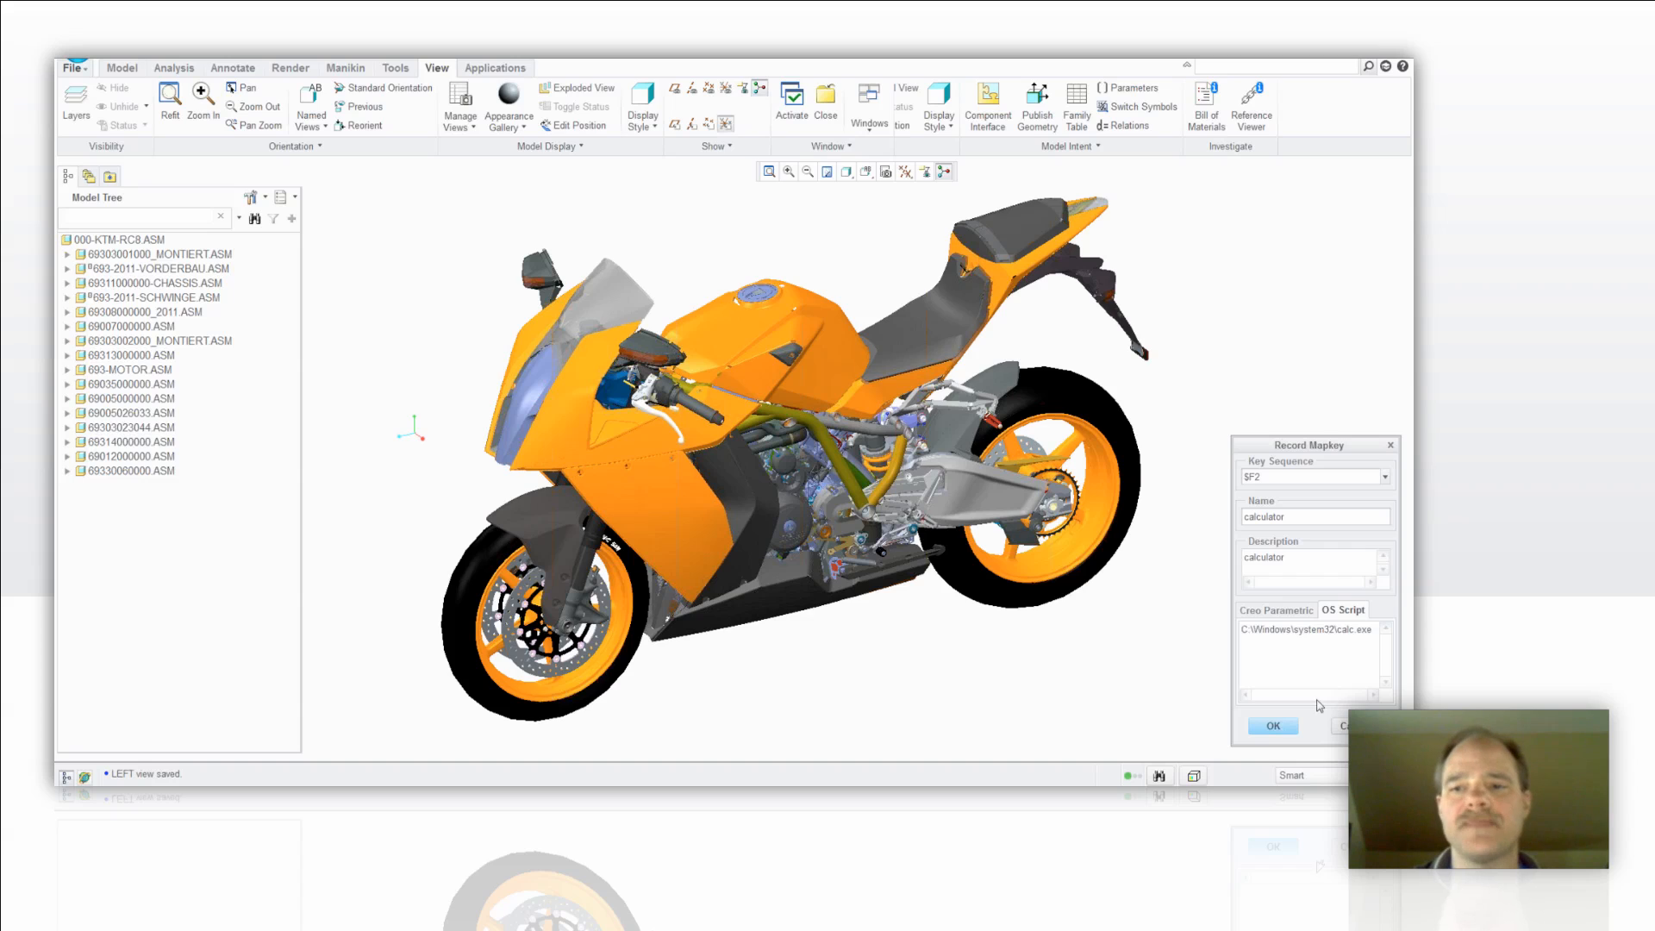
pyautogui.moveTo(1240, 481)
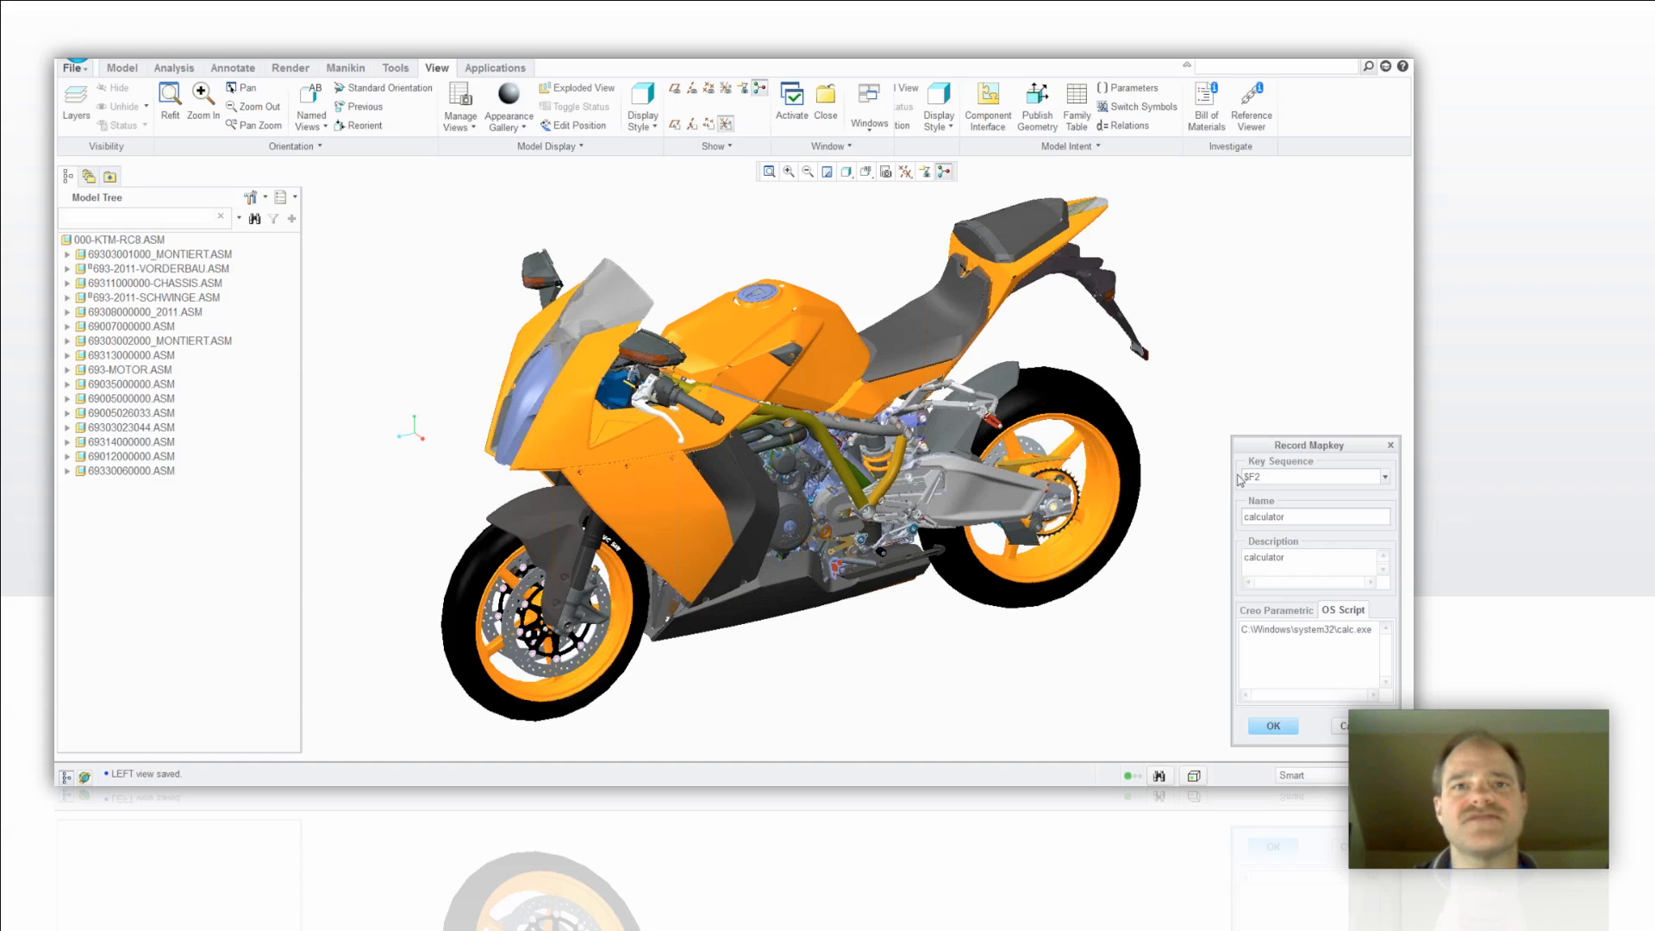
pyautogui.click(1272, 725)
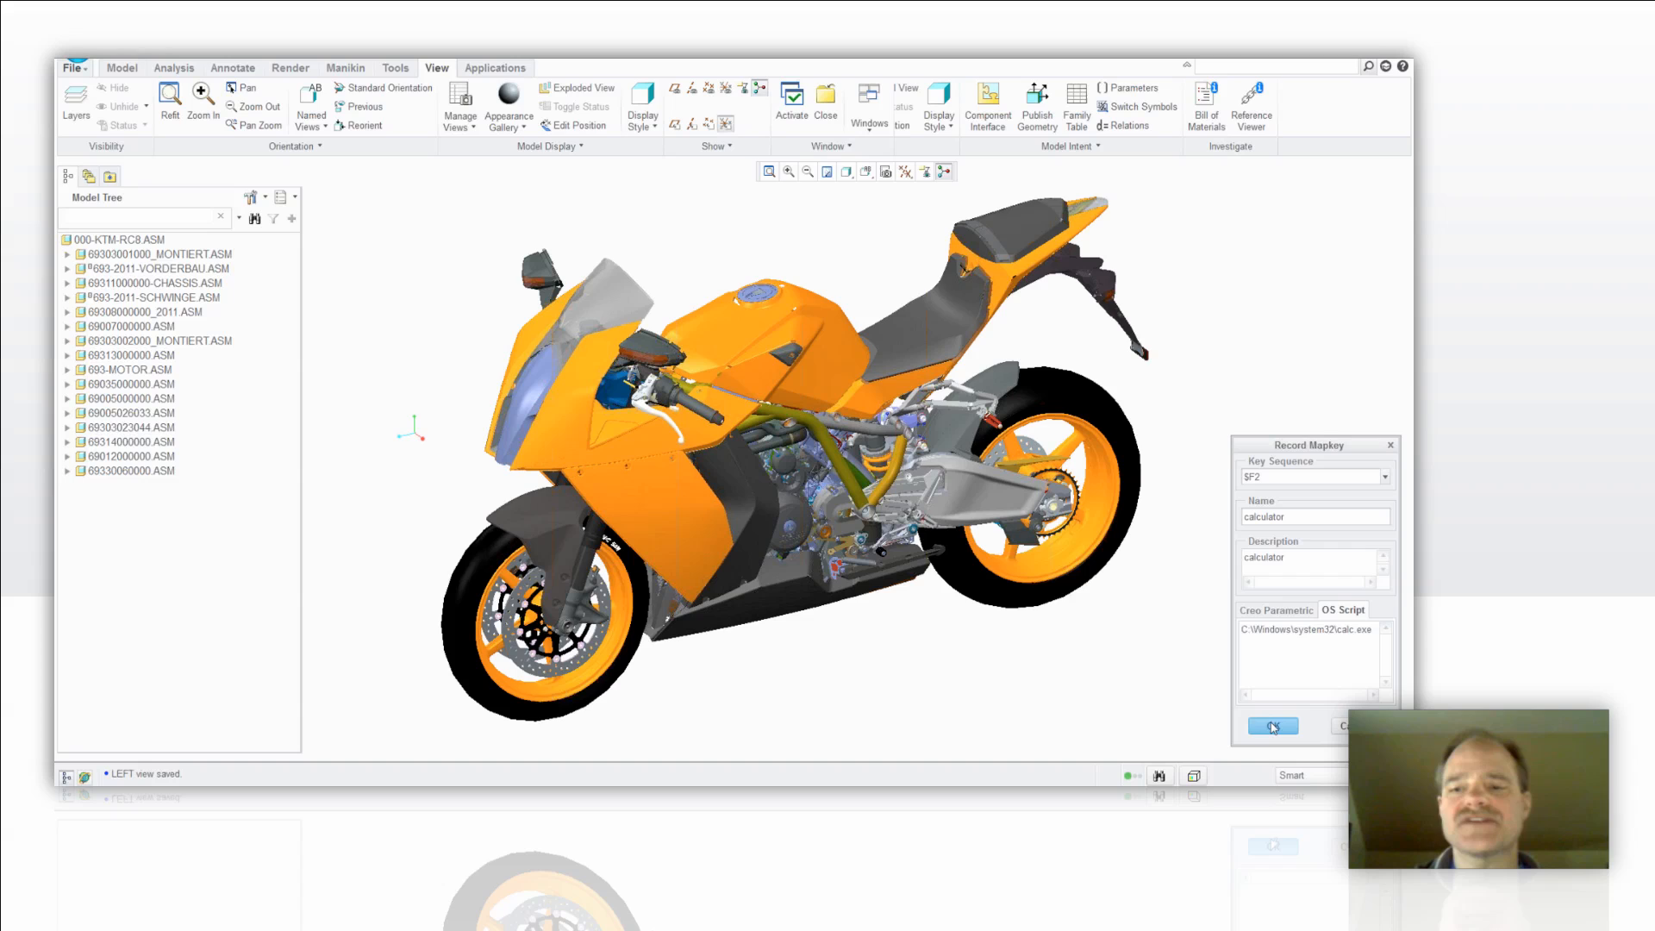
# Step: Accept the $F2 mapkey and save the changed mapkeys to f2.pro
pyautogui.click(1272, 726)
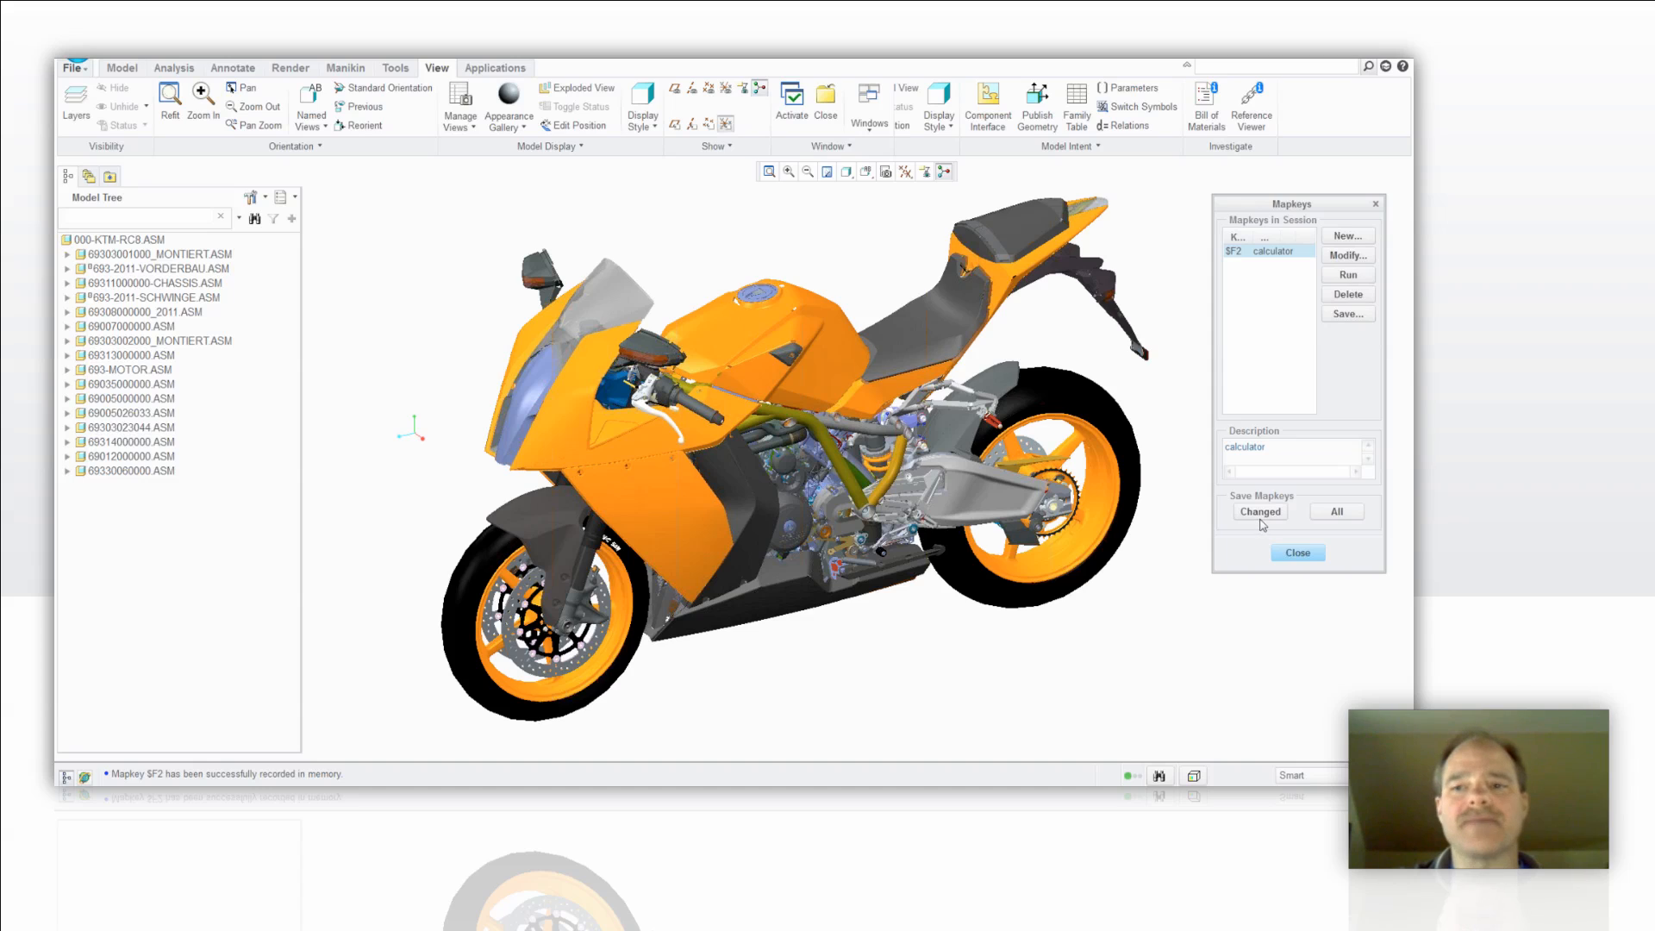
pyautogui.moveTo(1262, 517)
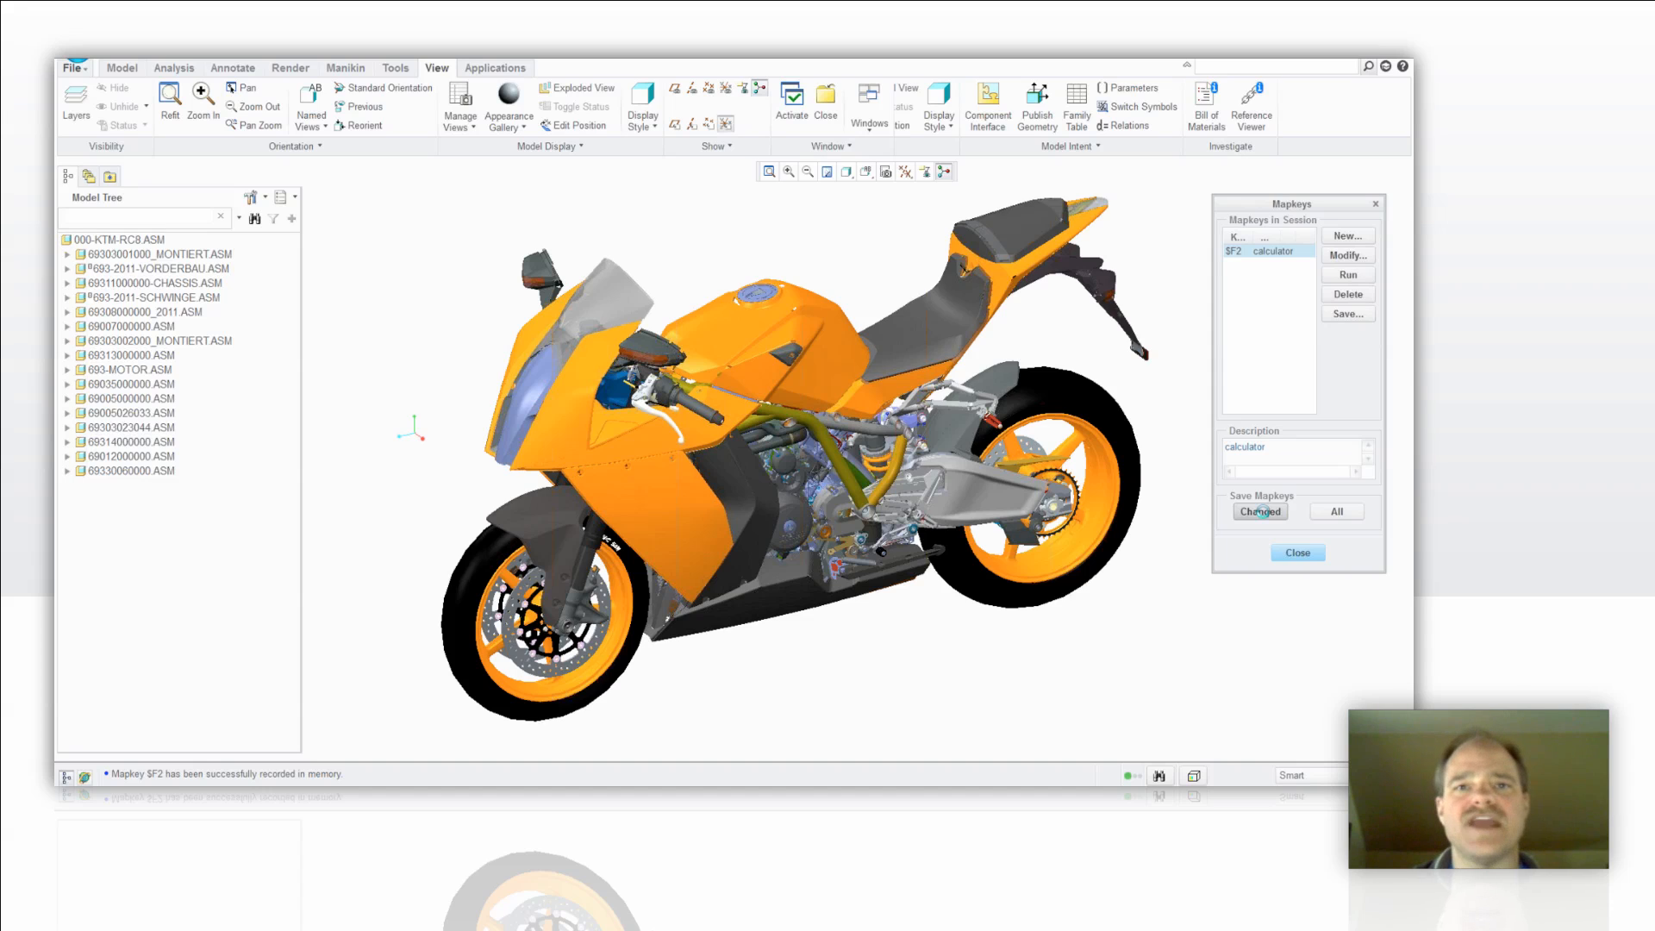
pyautogui.click(1348, 314)
pyautogui.write('f2.pro')
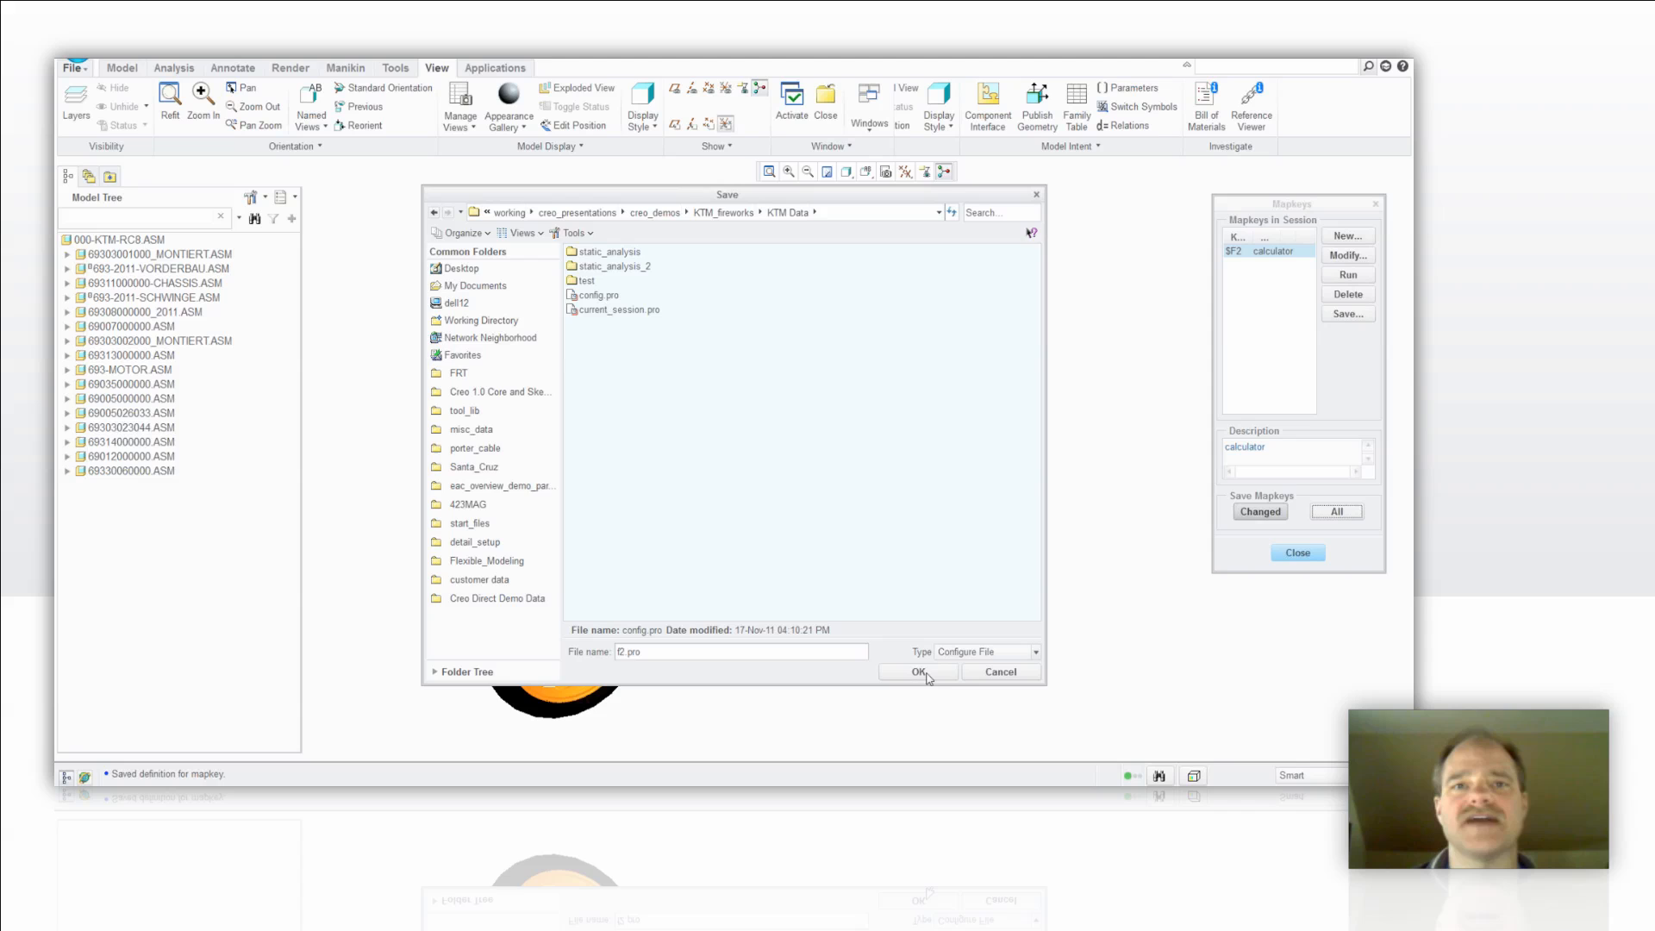
pyautogui.click(917, 673)
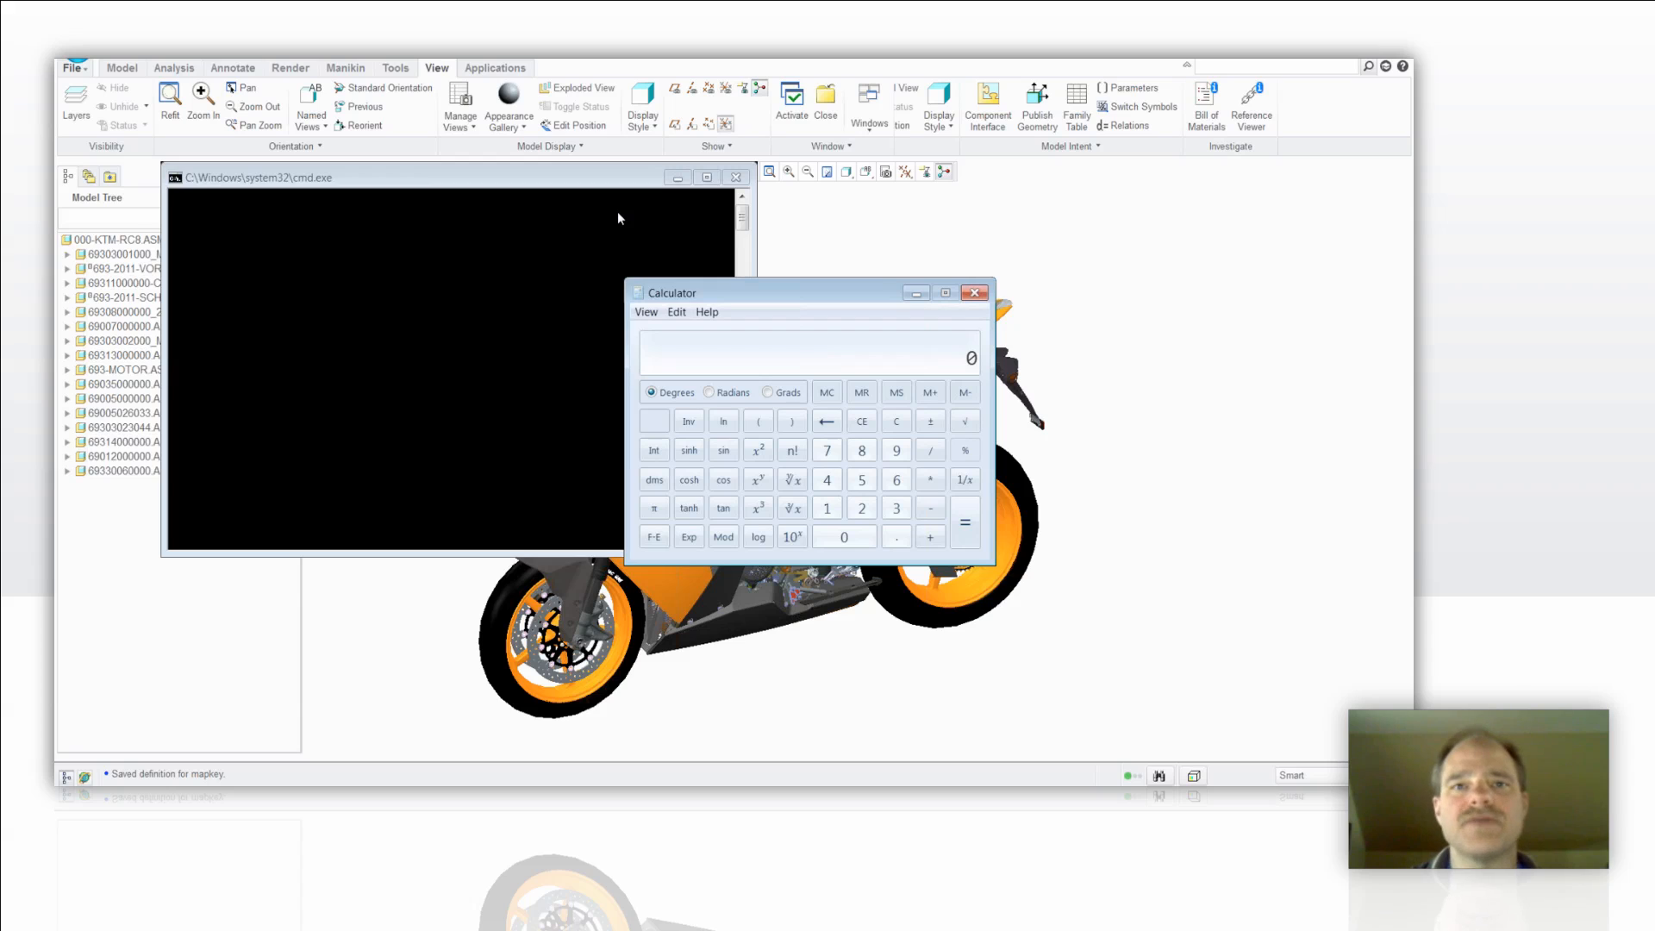
# Step: Use the Calculator launched by F2 (result 18) and close it
pyautogui.click(676, 312)
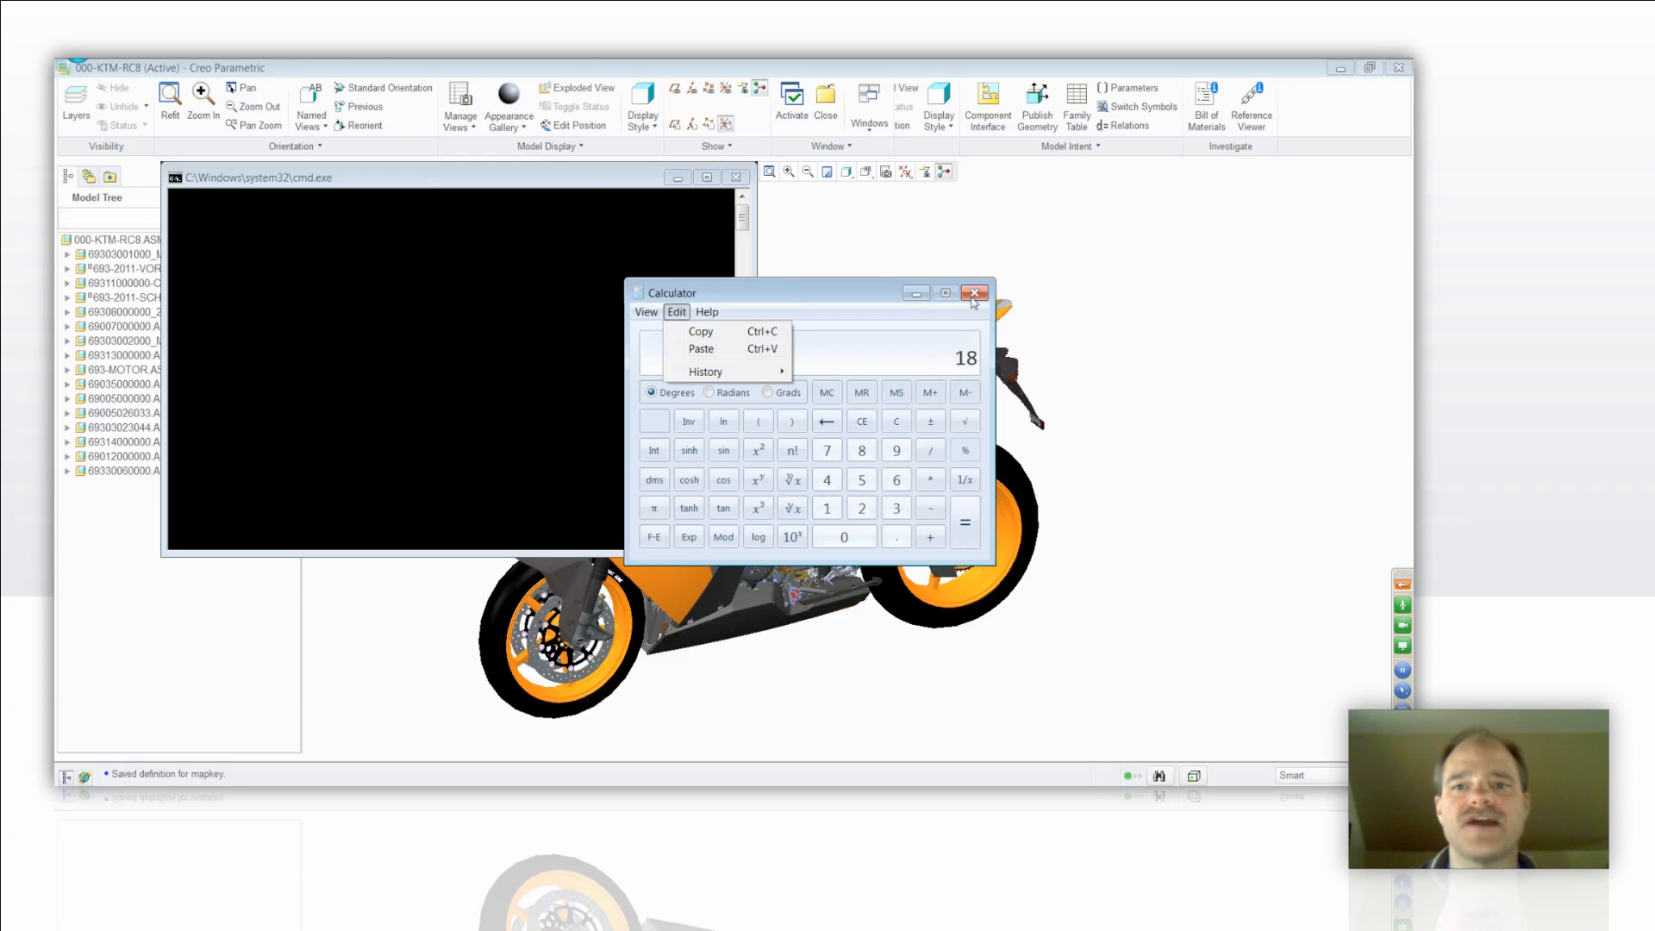
pyautogui.click(972, 293)
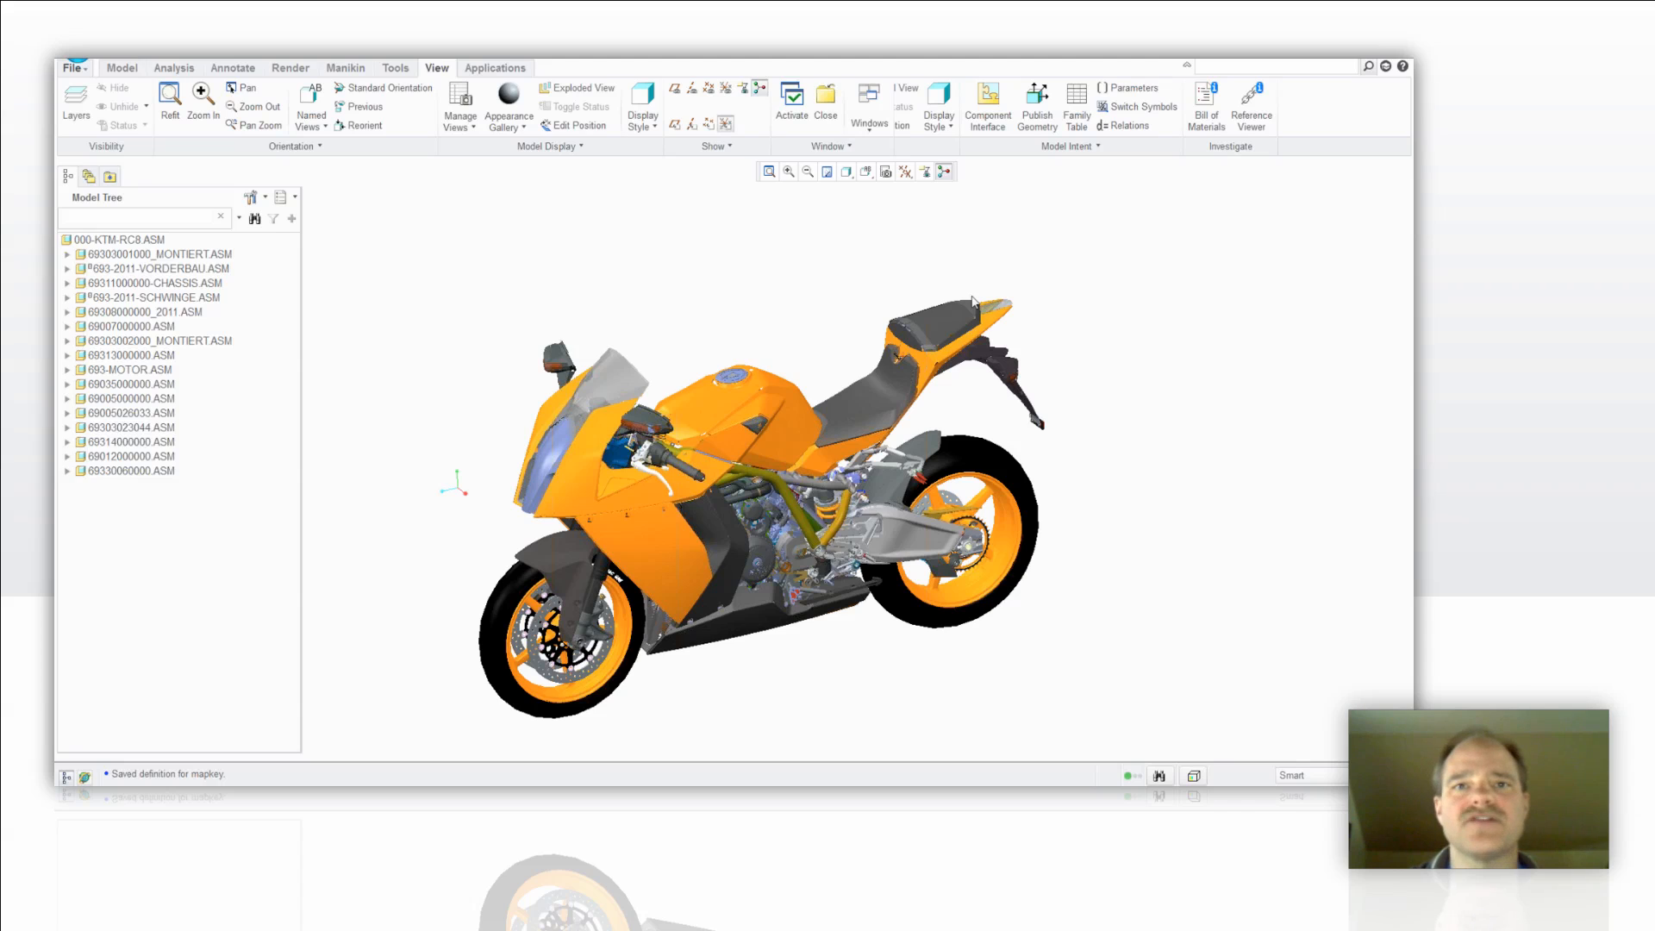
pyautogui.moveTo(454, 281)
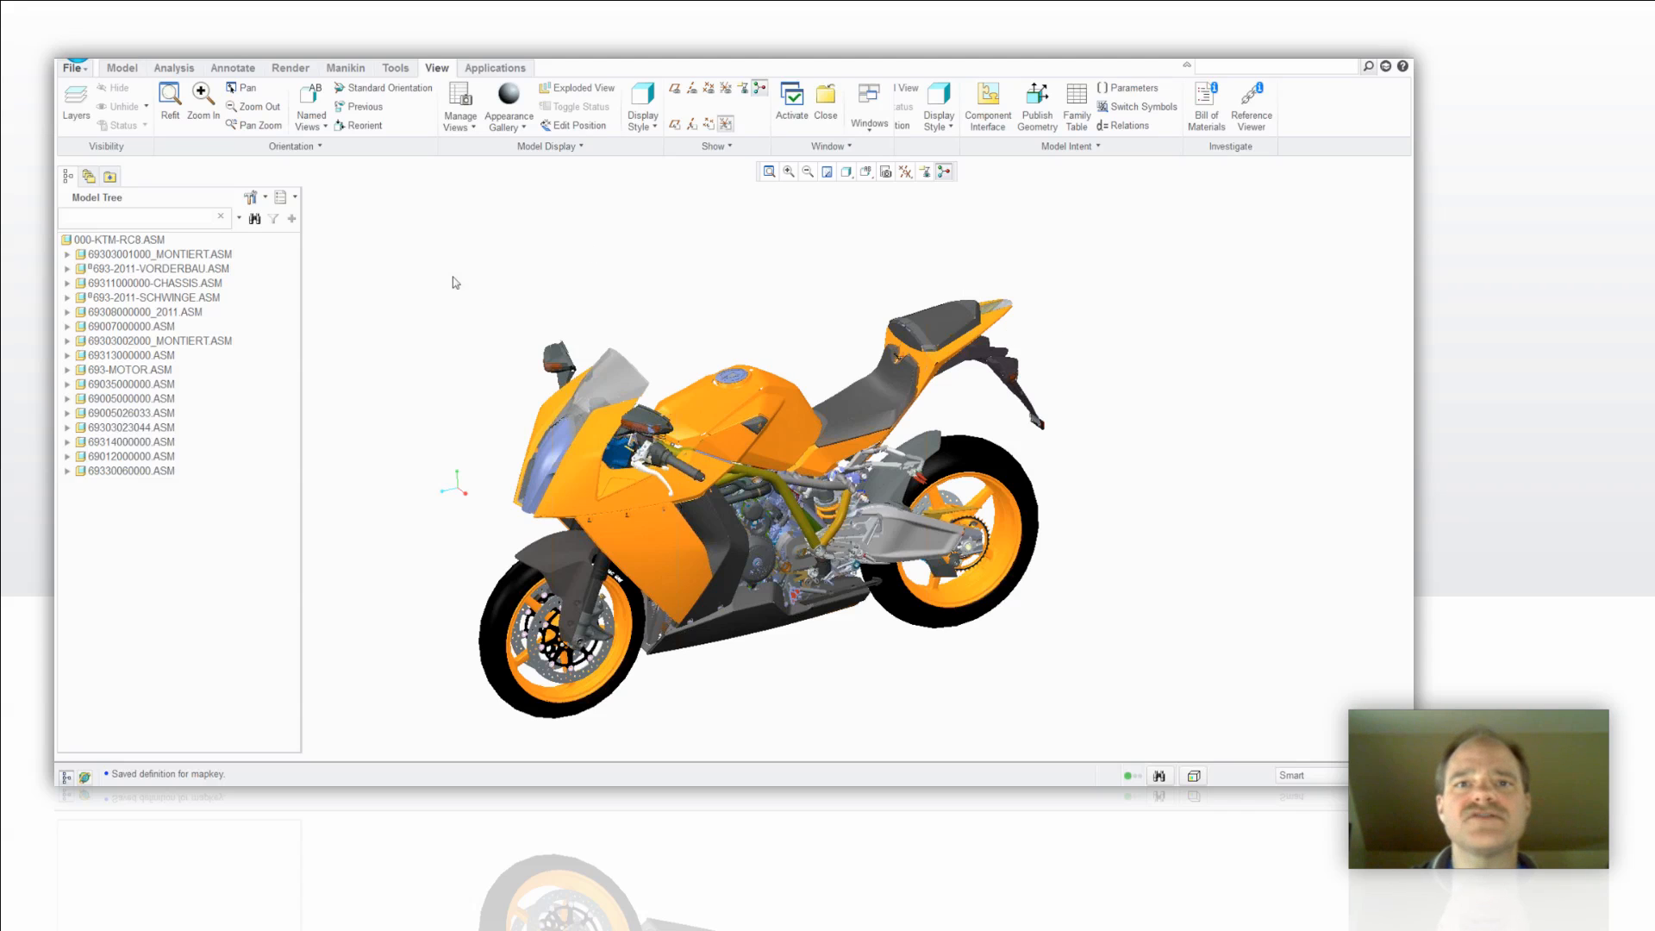
pyautogui.moveTo(799, 309)
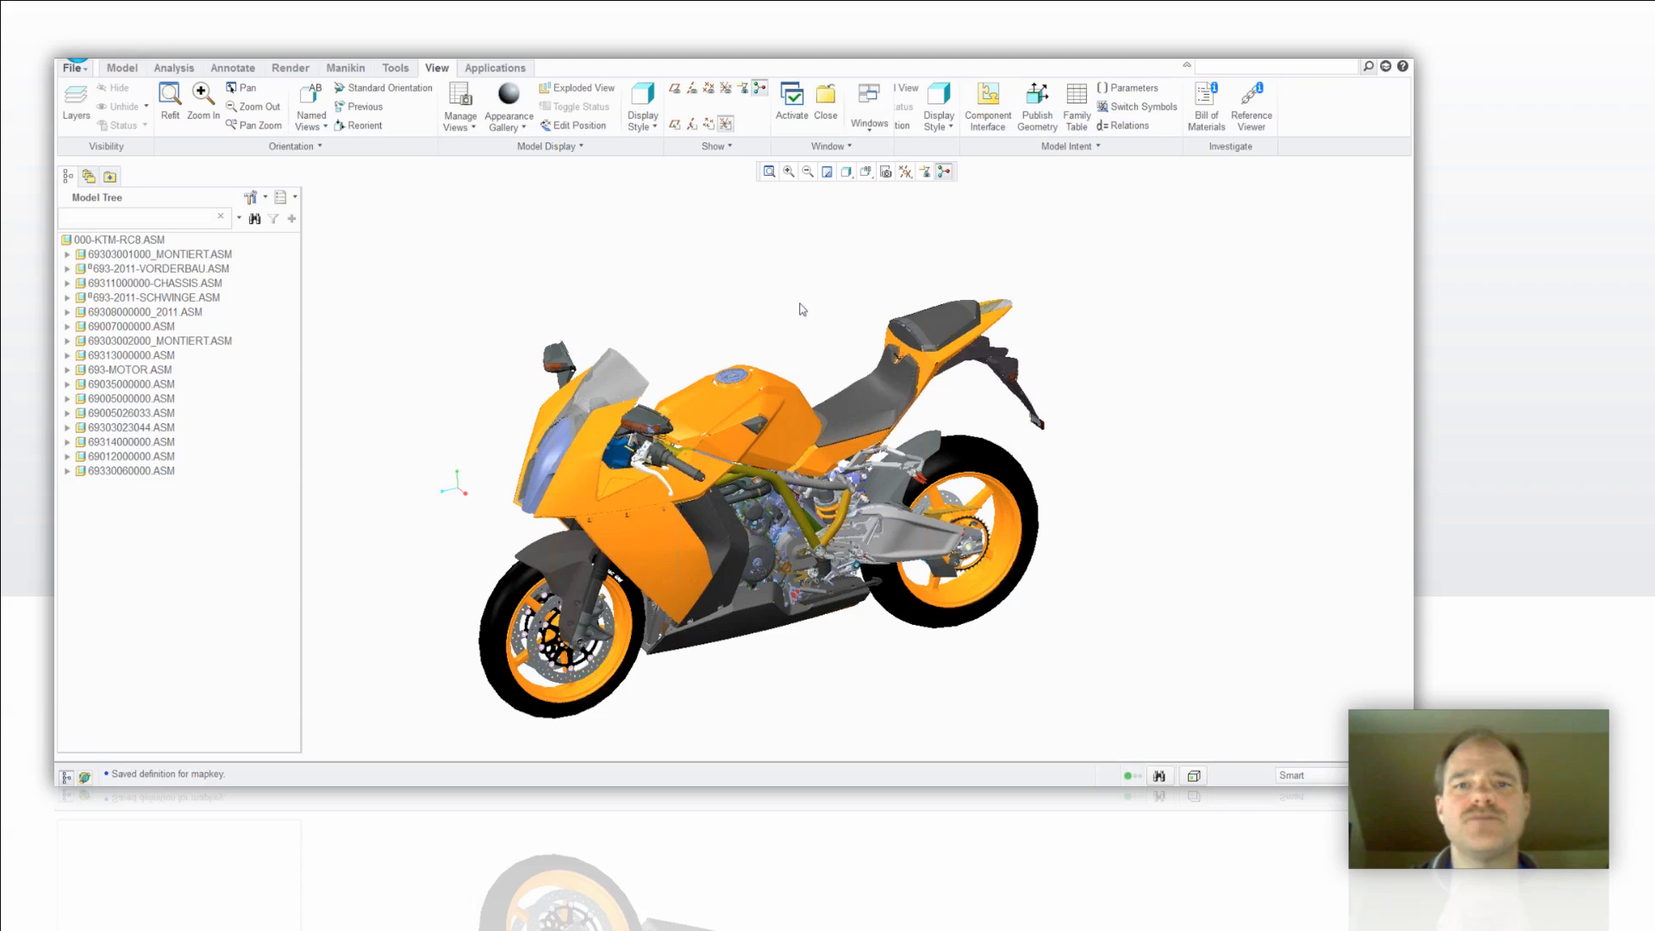